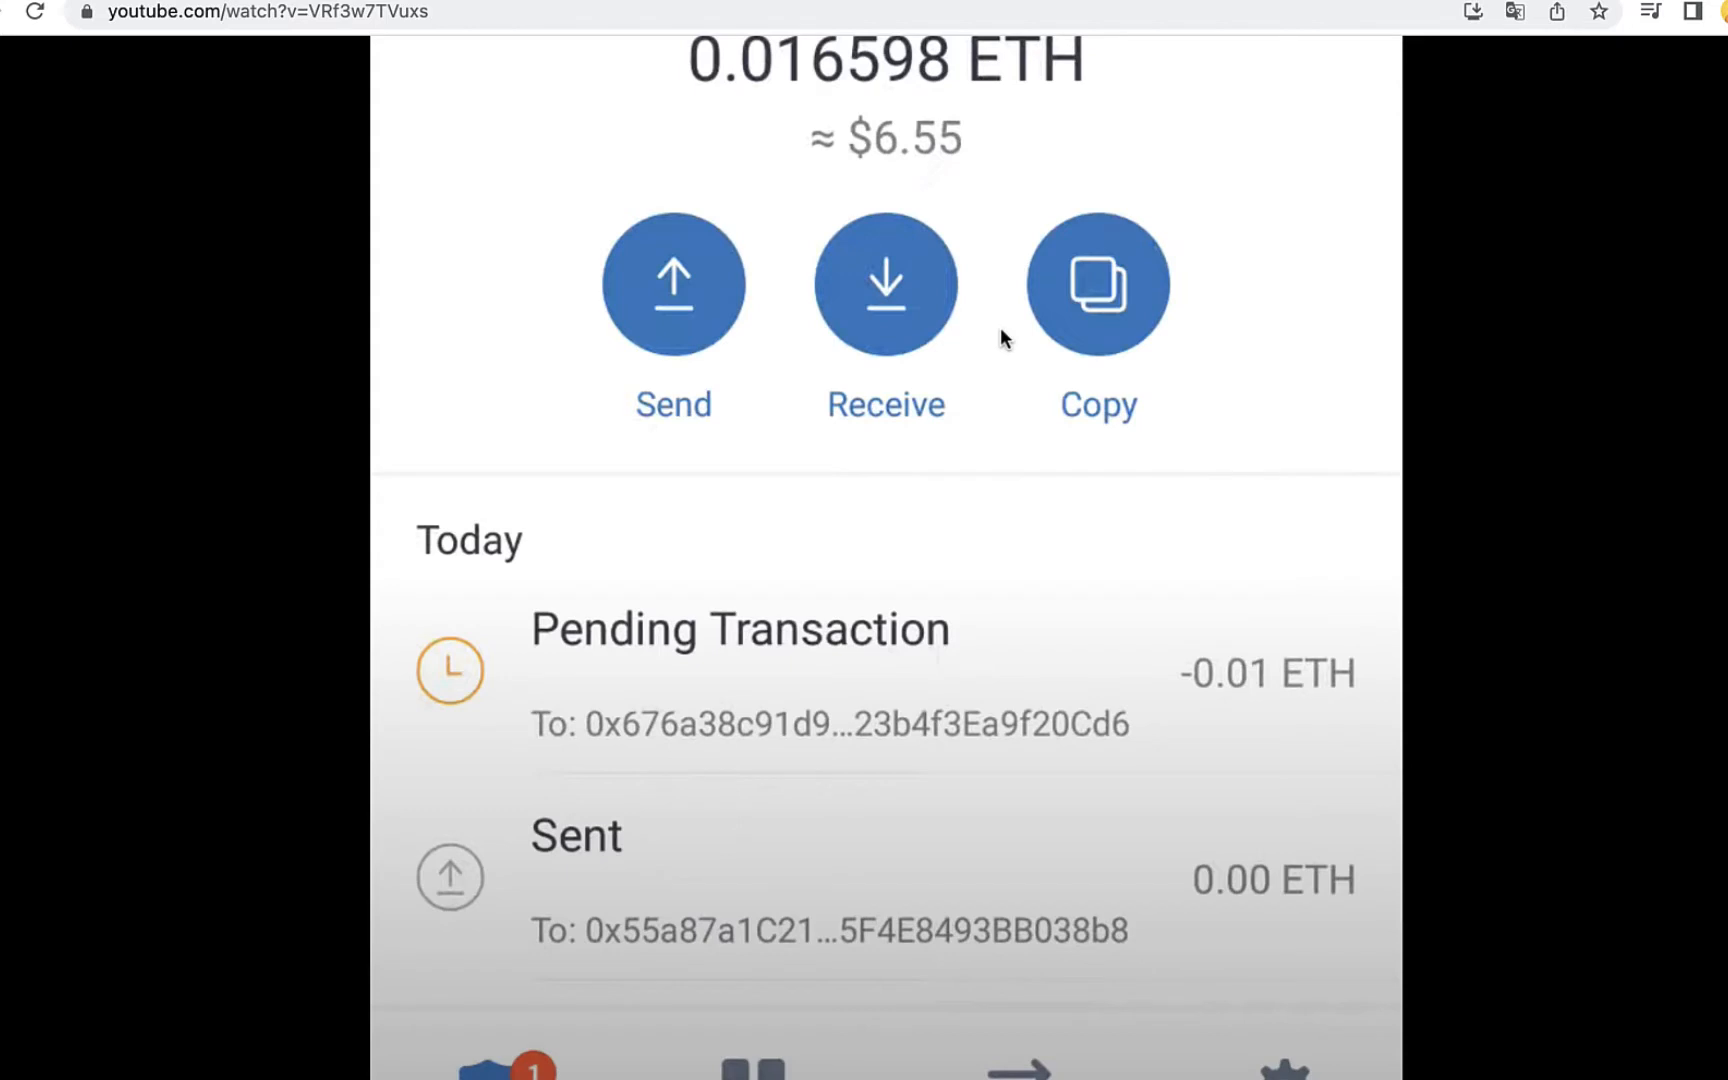
mouse_move(1260, 400)
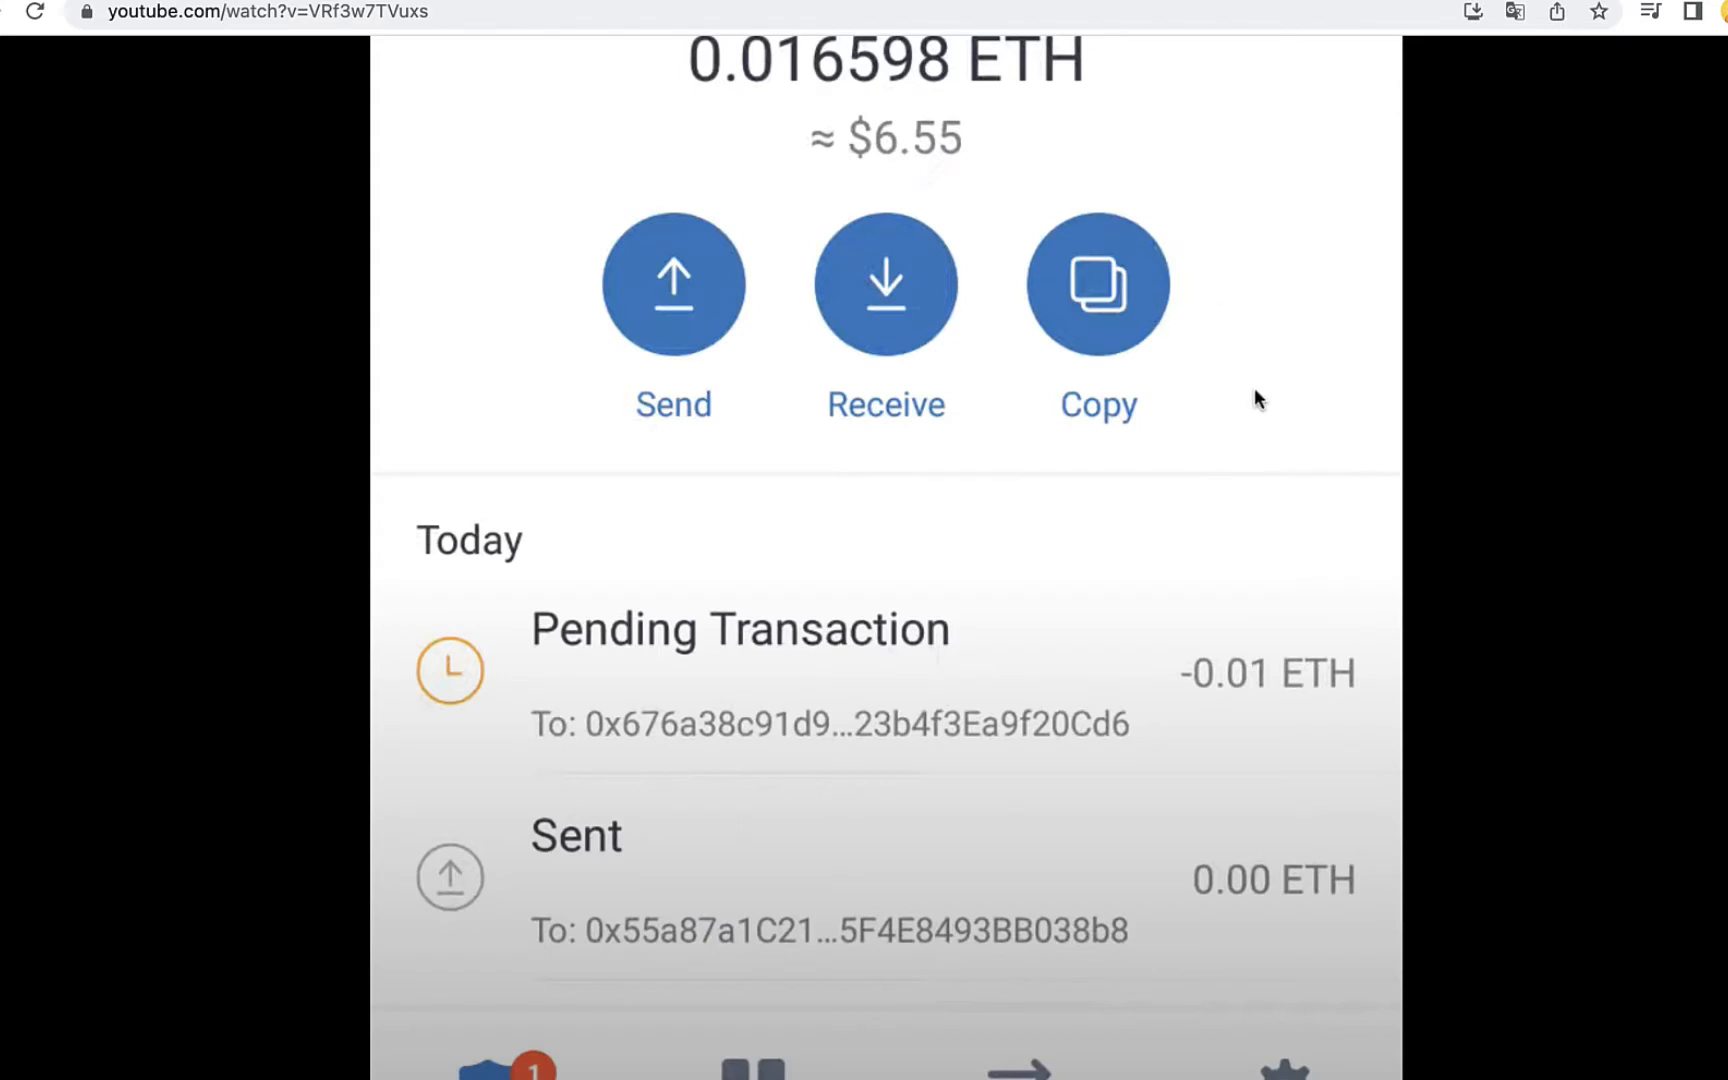
mouse_move(1252, 390)
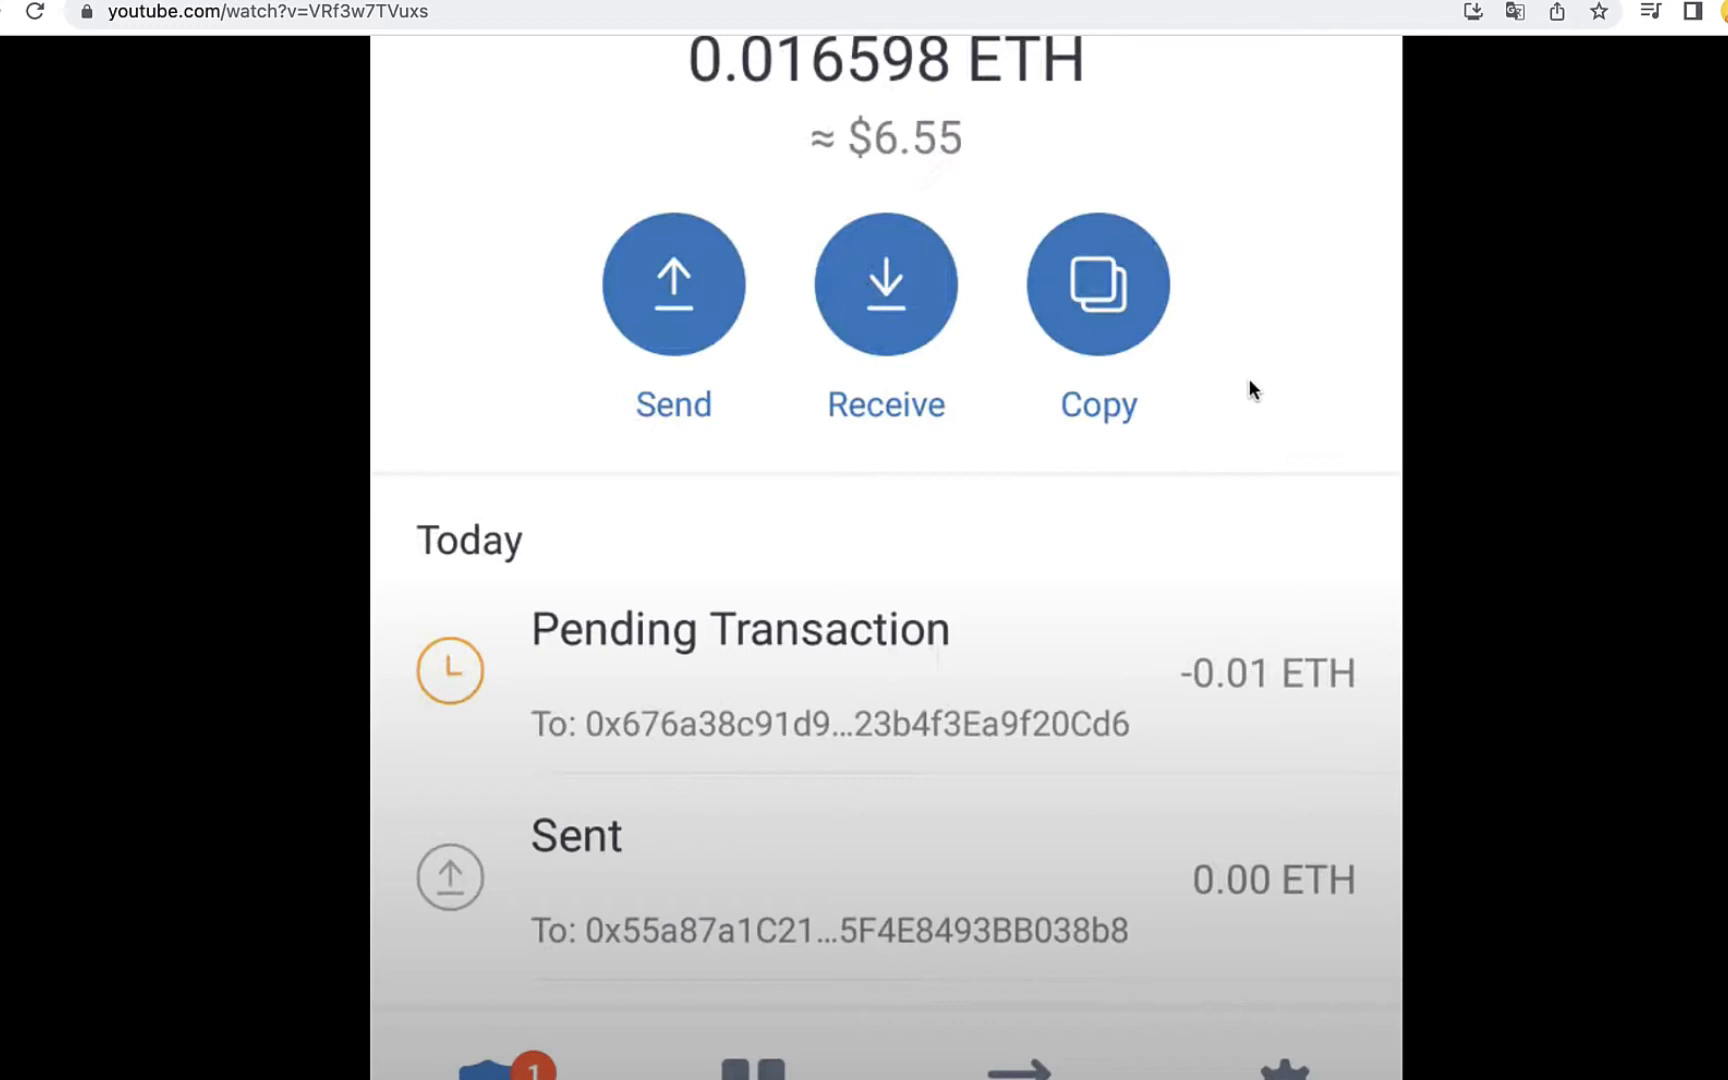
mouse_move(892, 640)
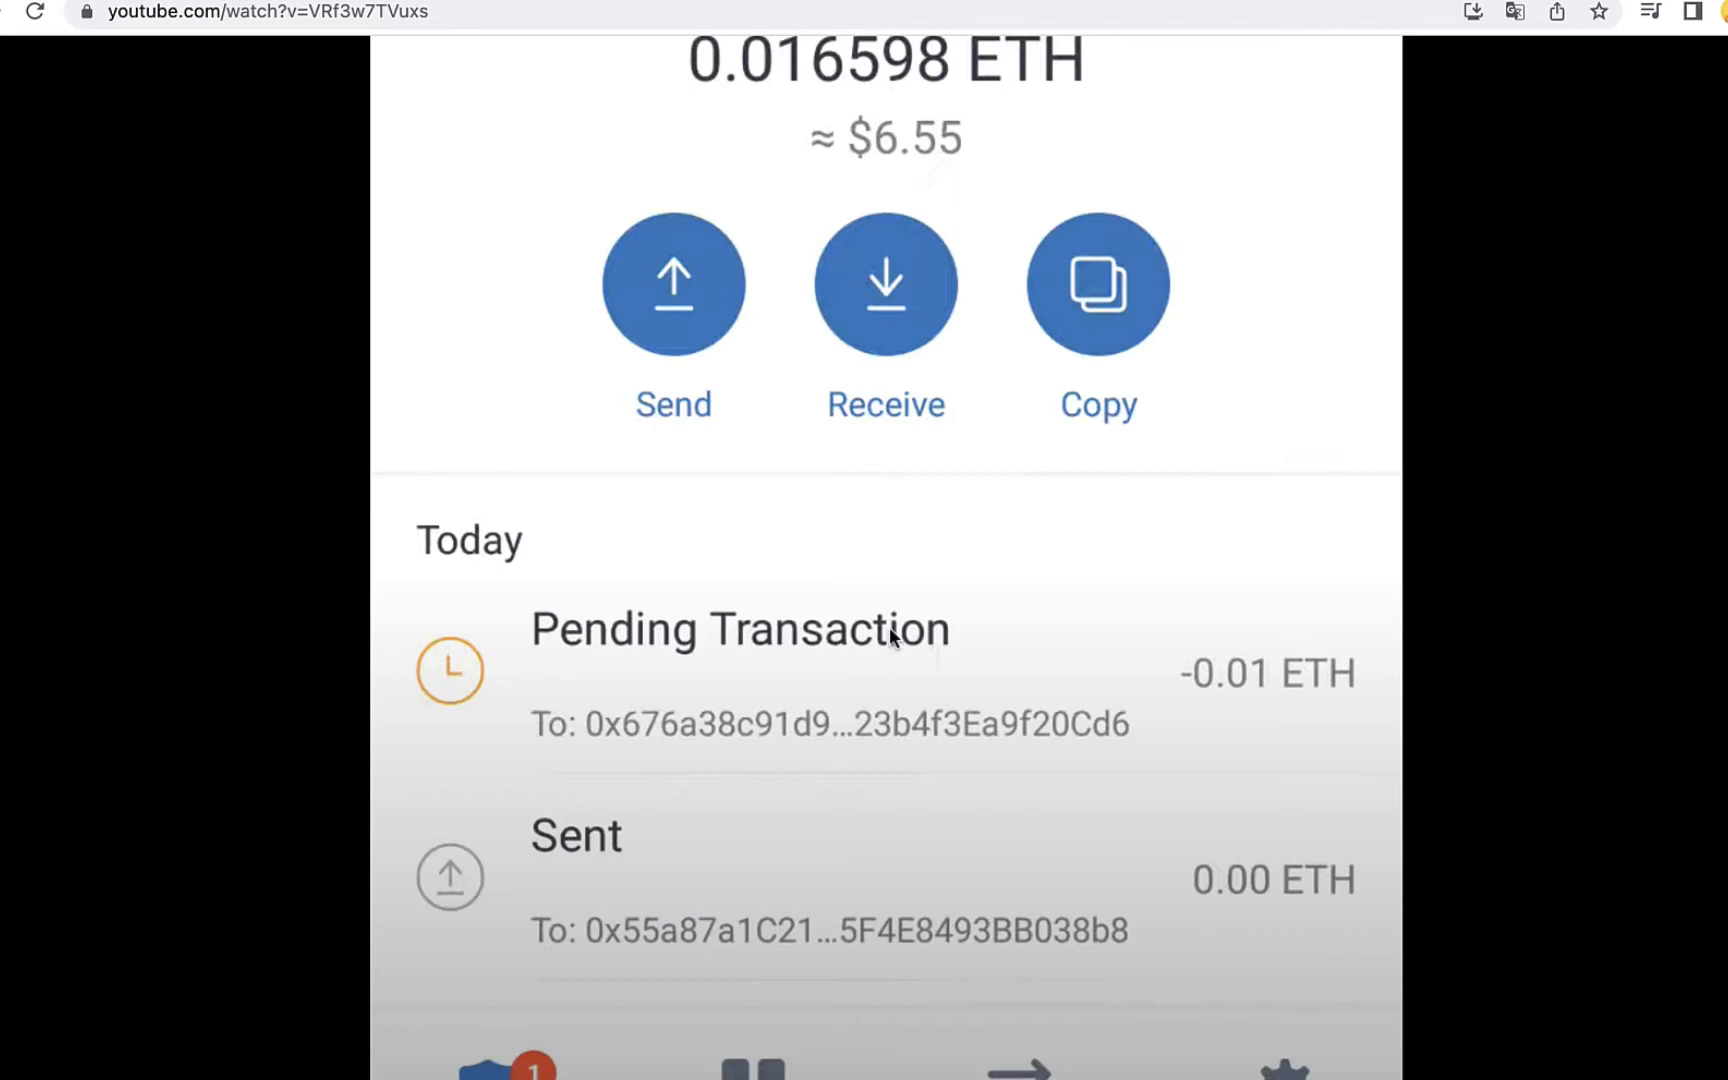
mouse_move(462, 704)
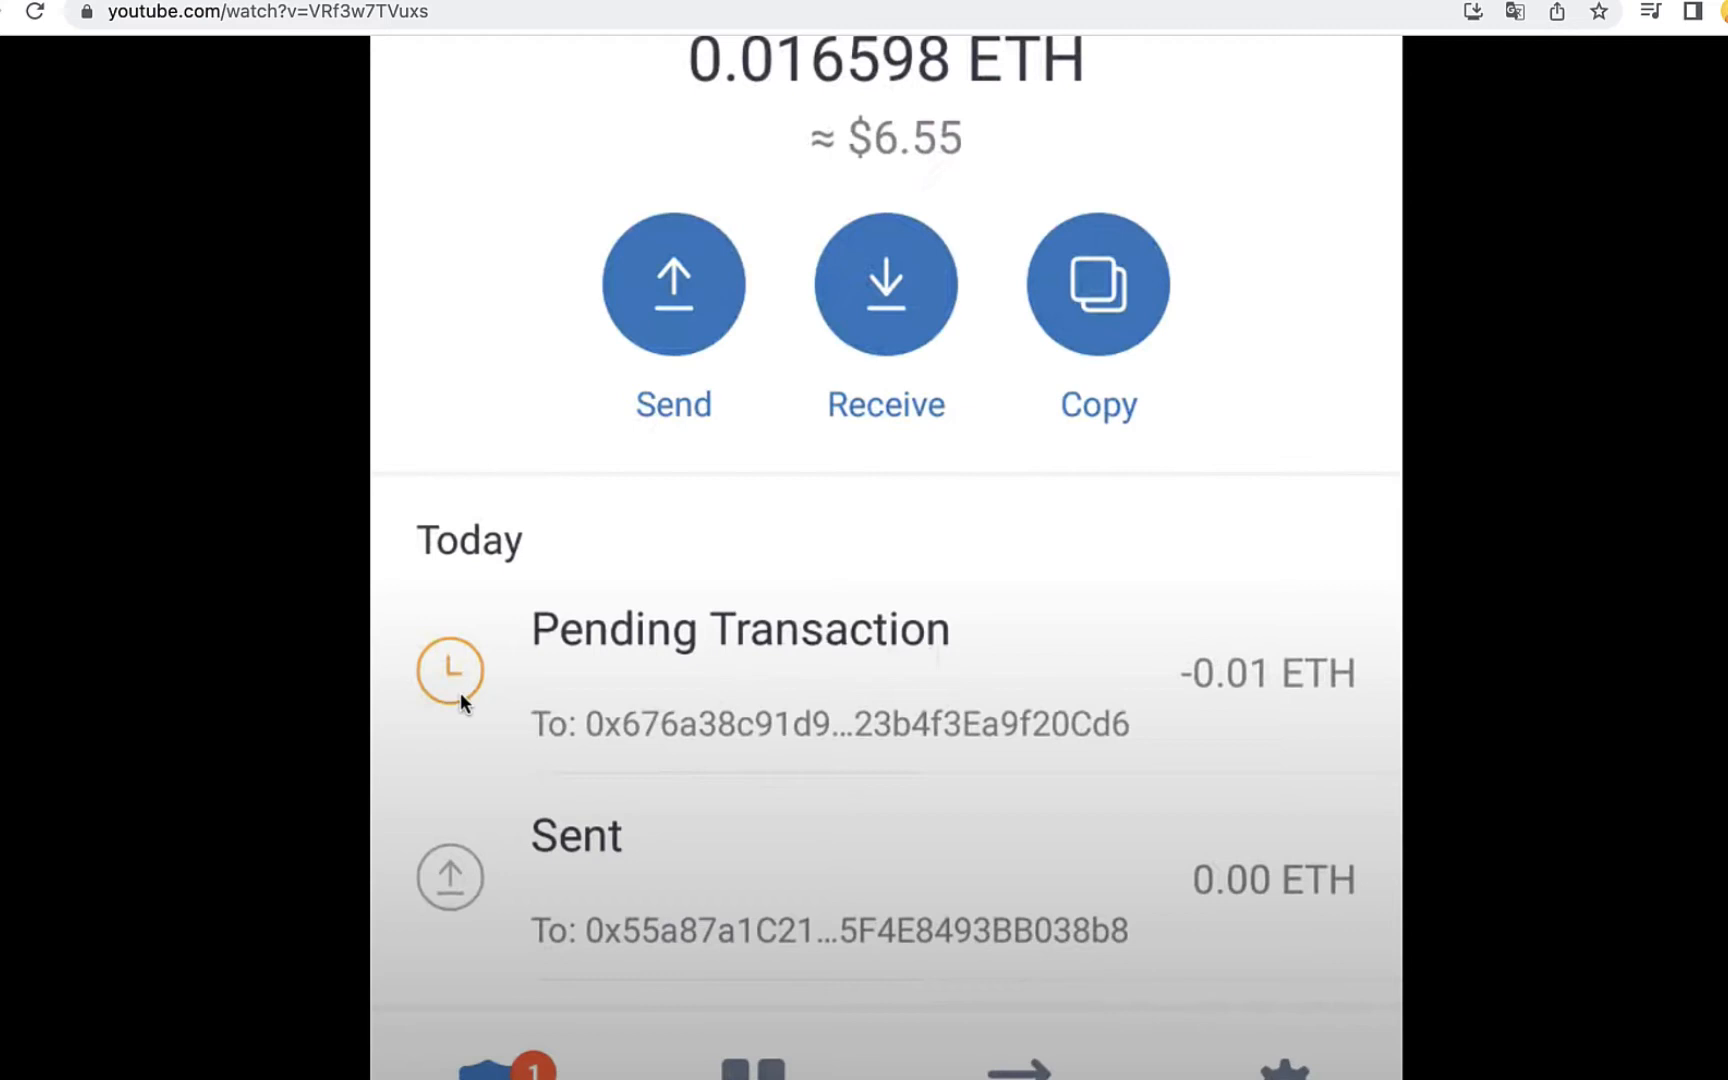
mouse_move(786, 696)
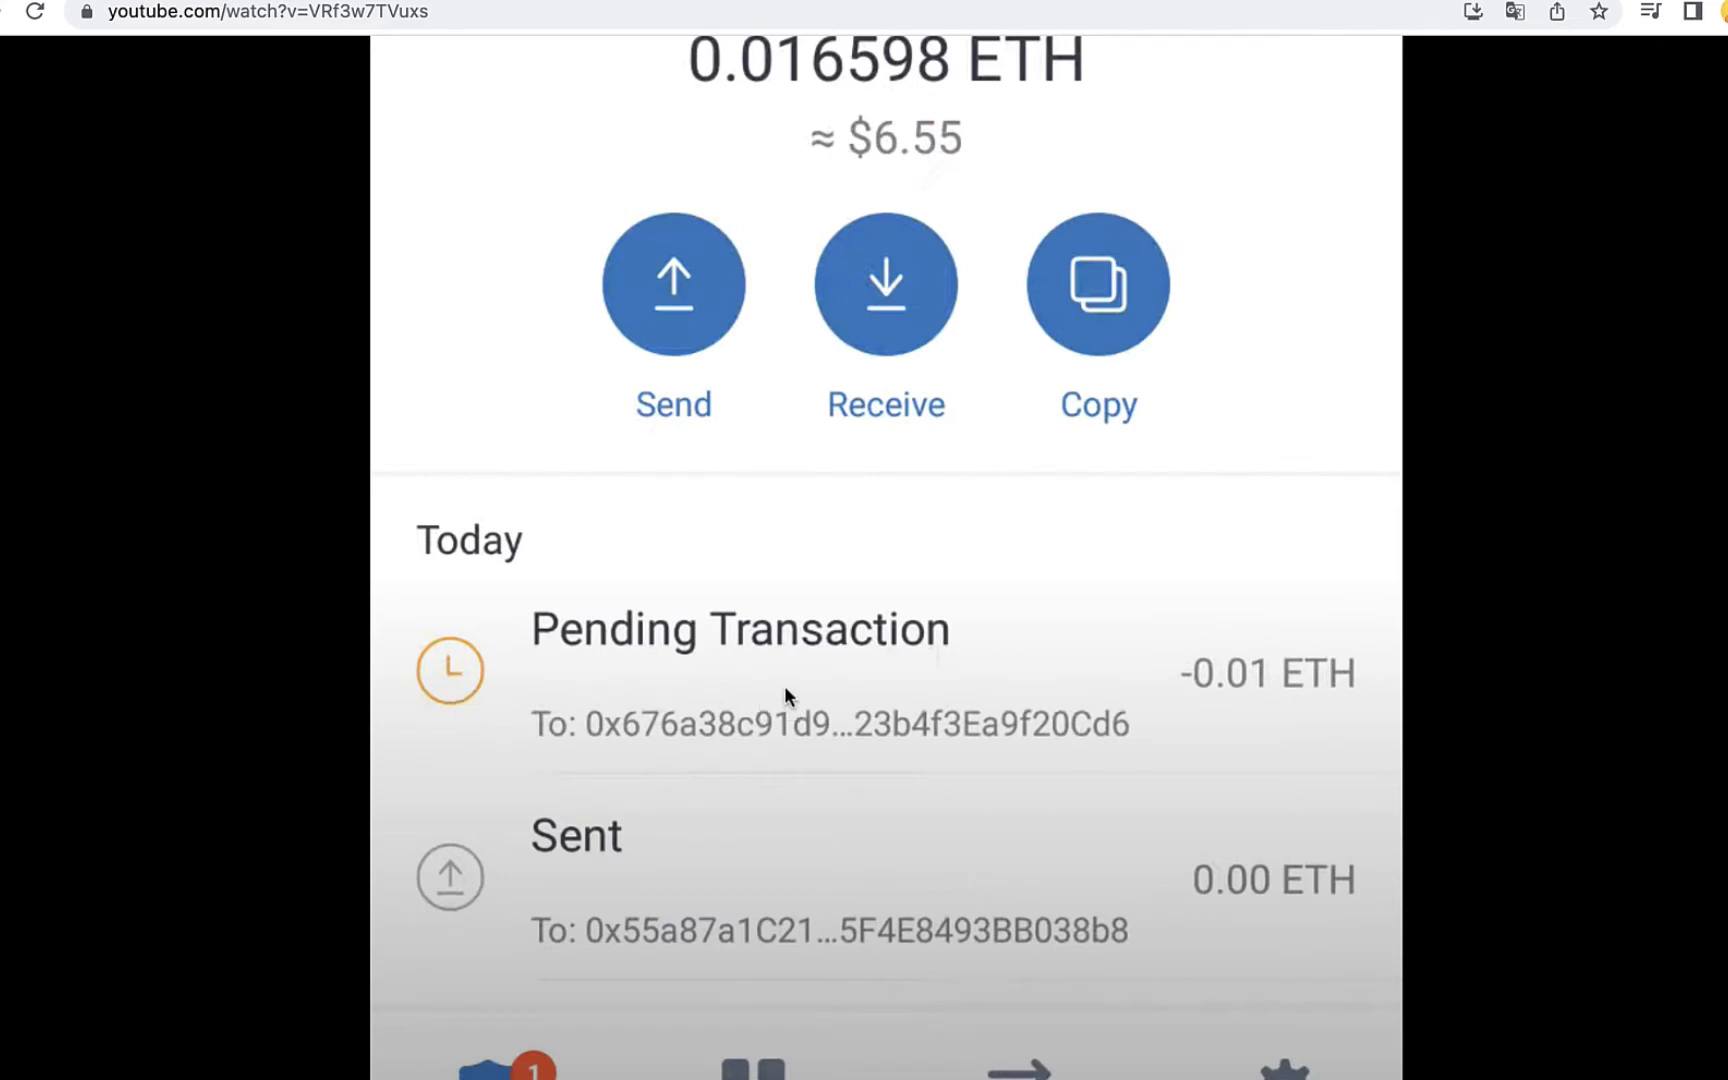
mouse_move(1270, 392)
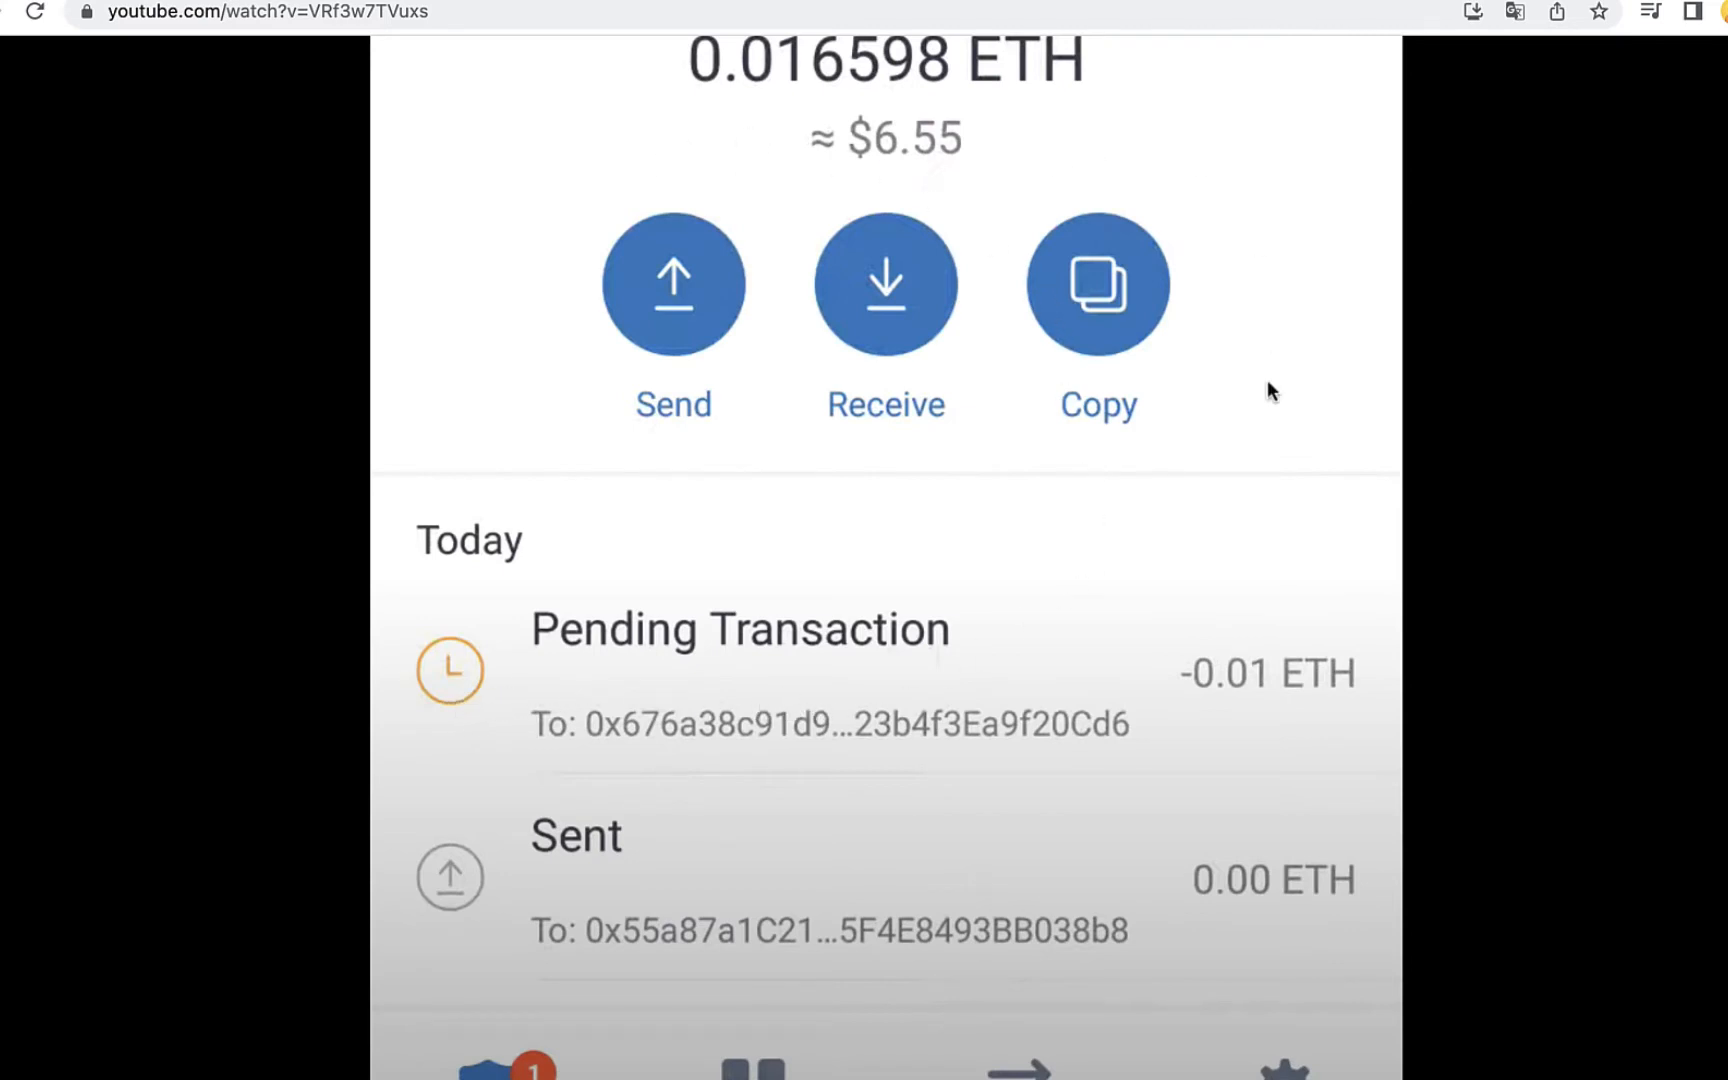
mouse_move(860, 666)
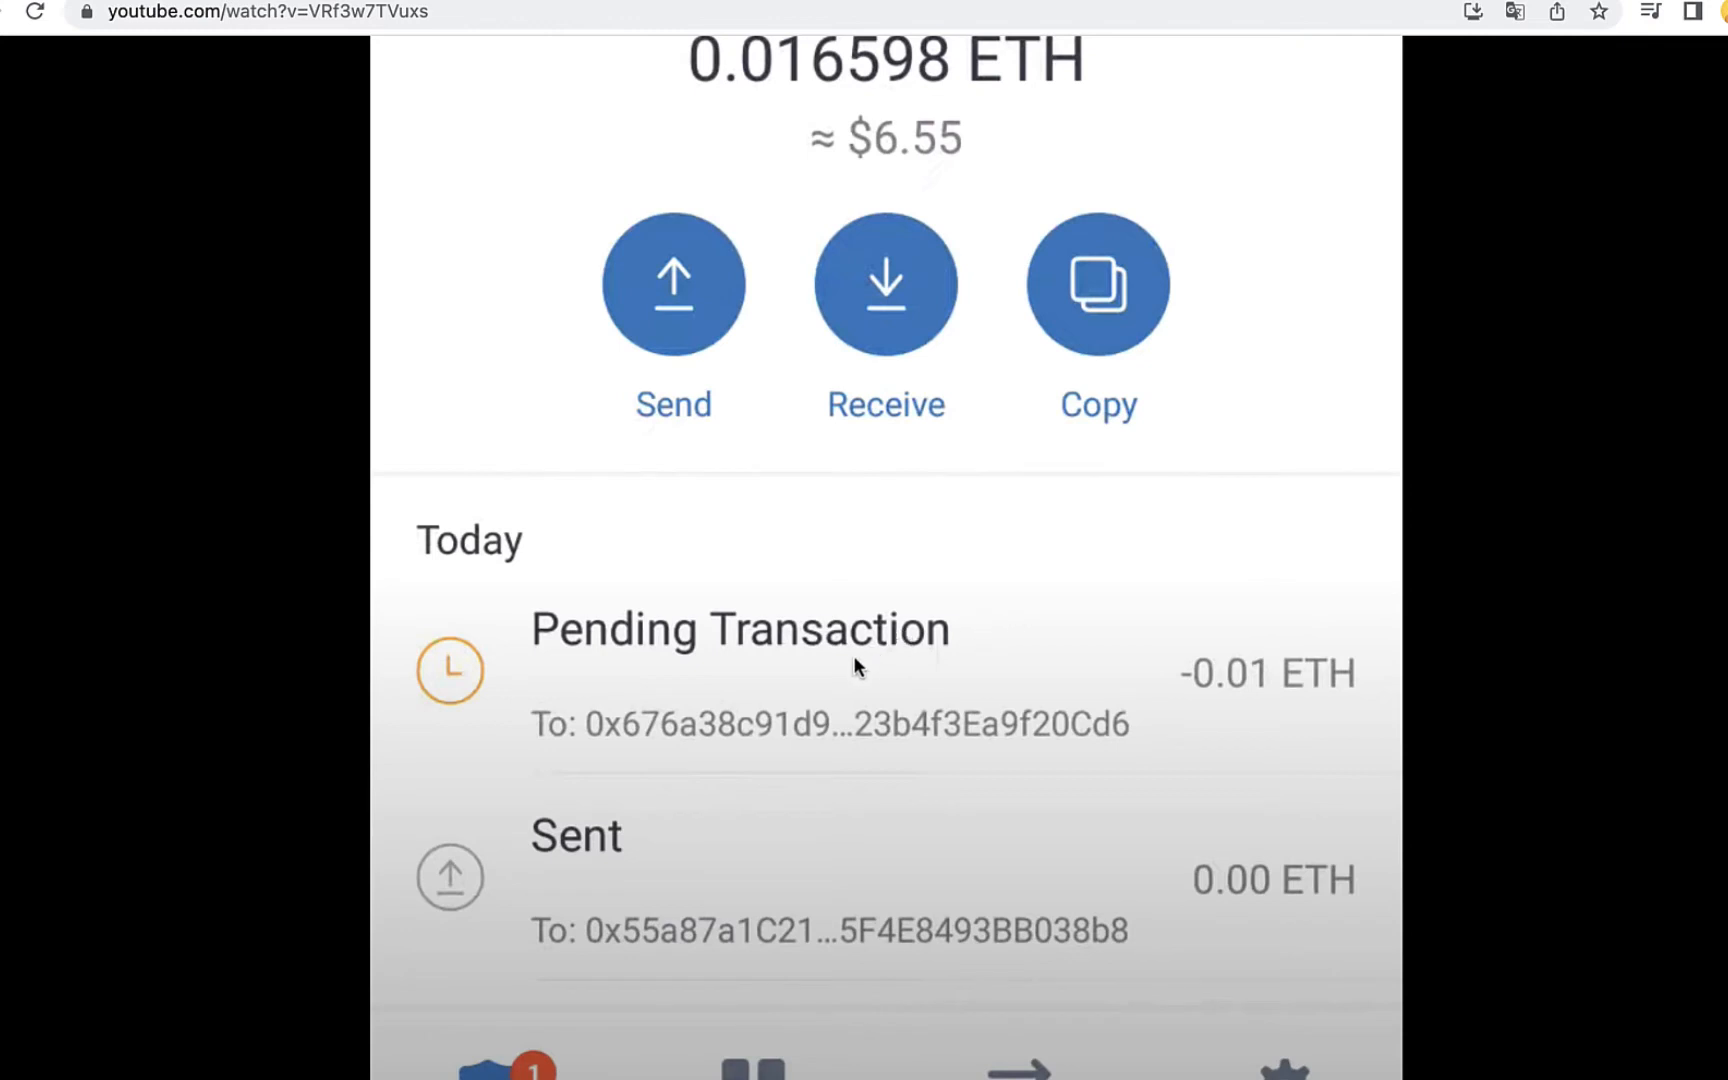
mouse_move(676, 662)
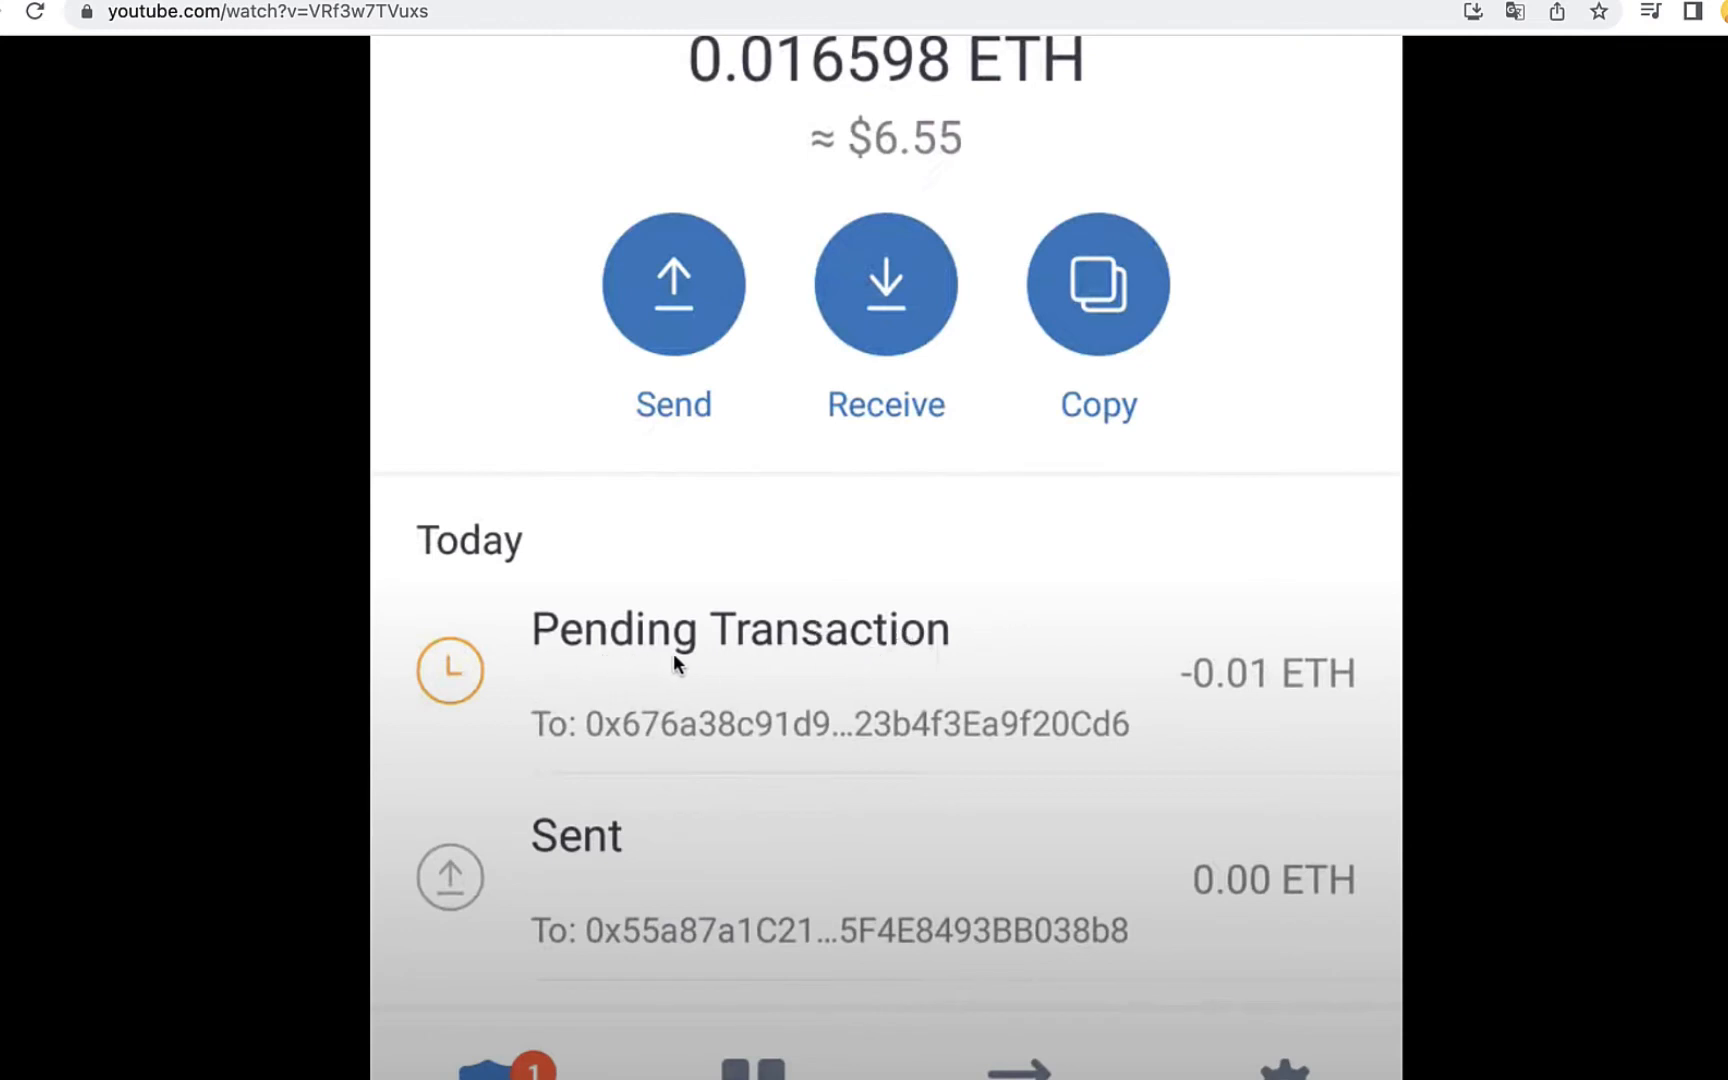
mouse_move(662, 746)
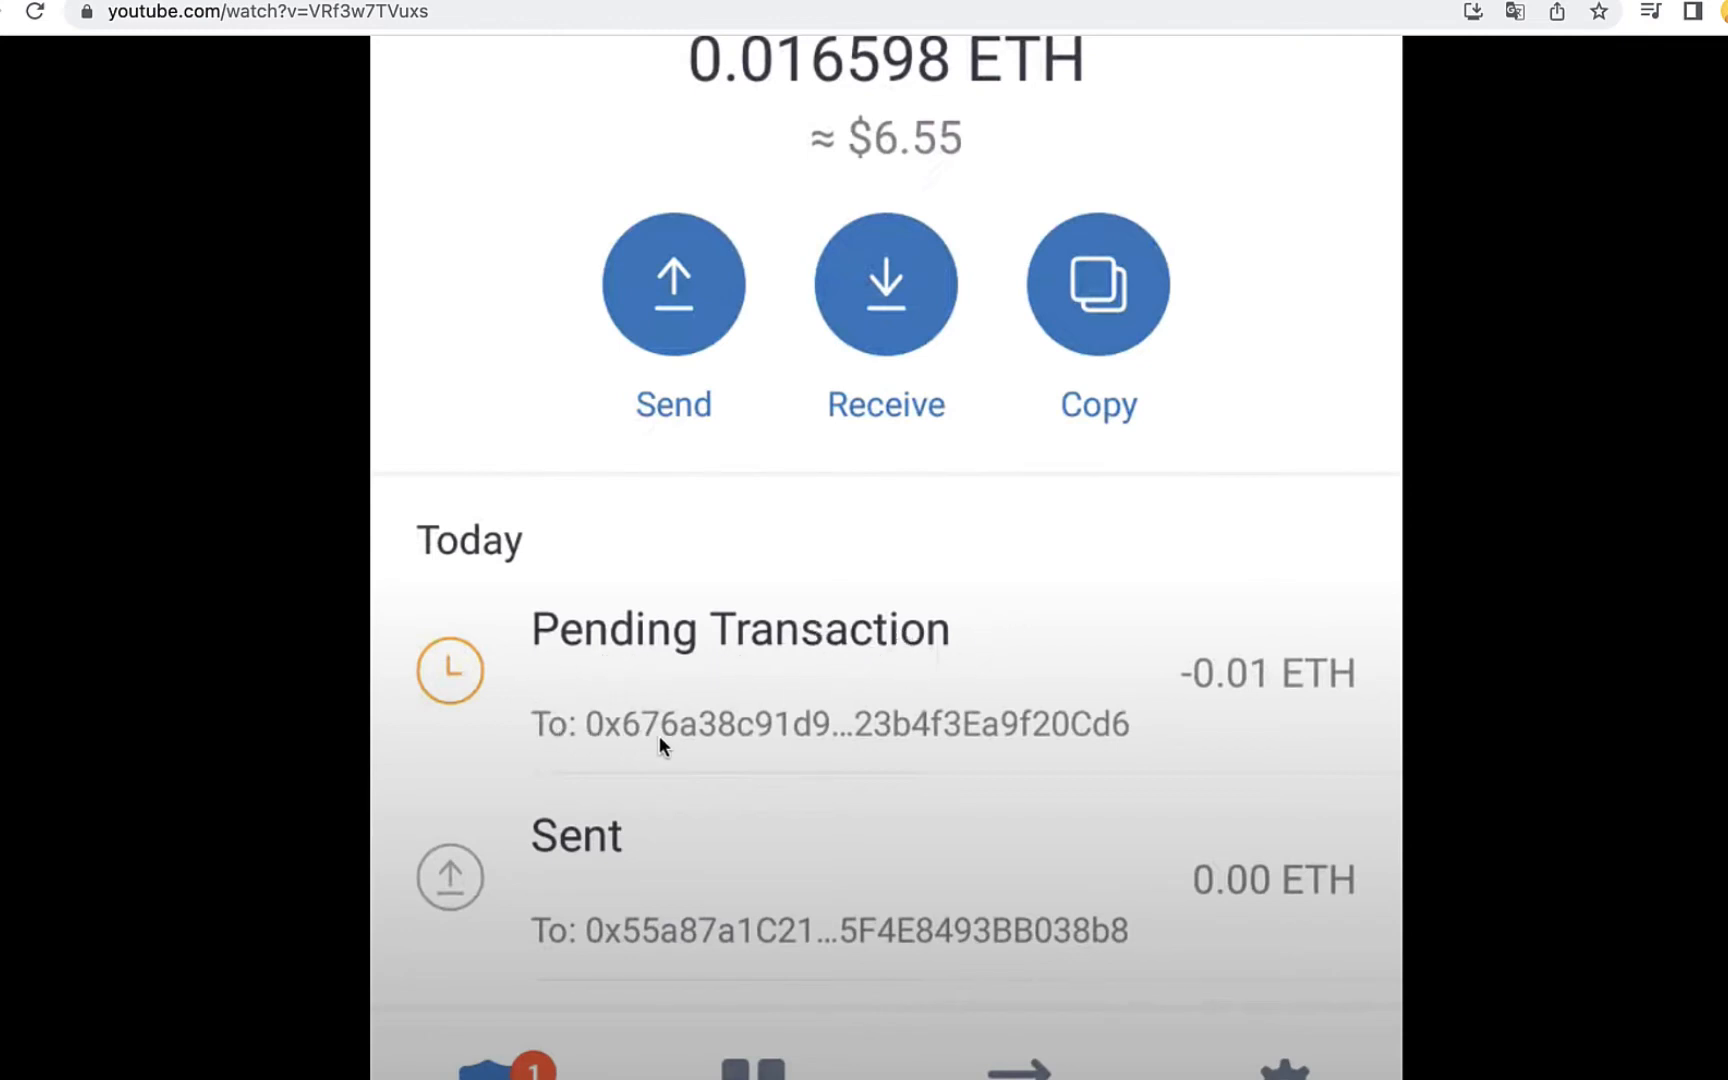
mouse_move(1102, 692)
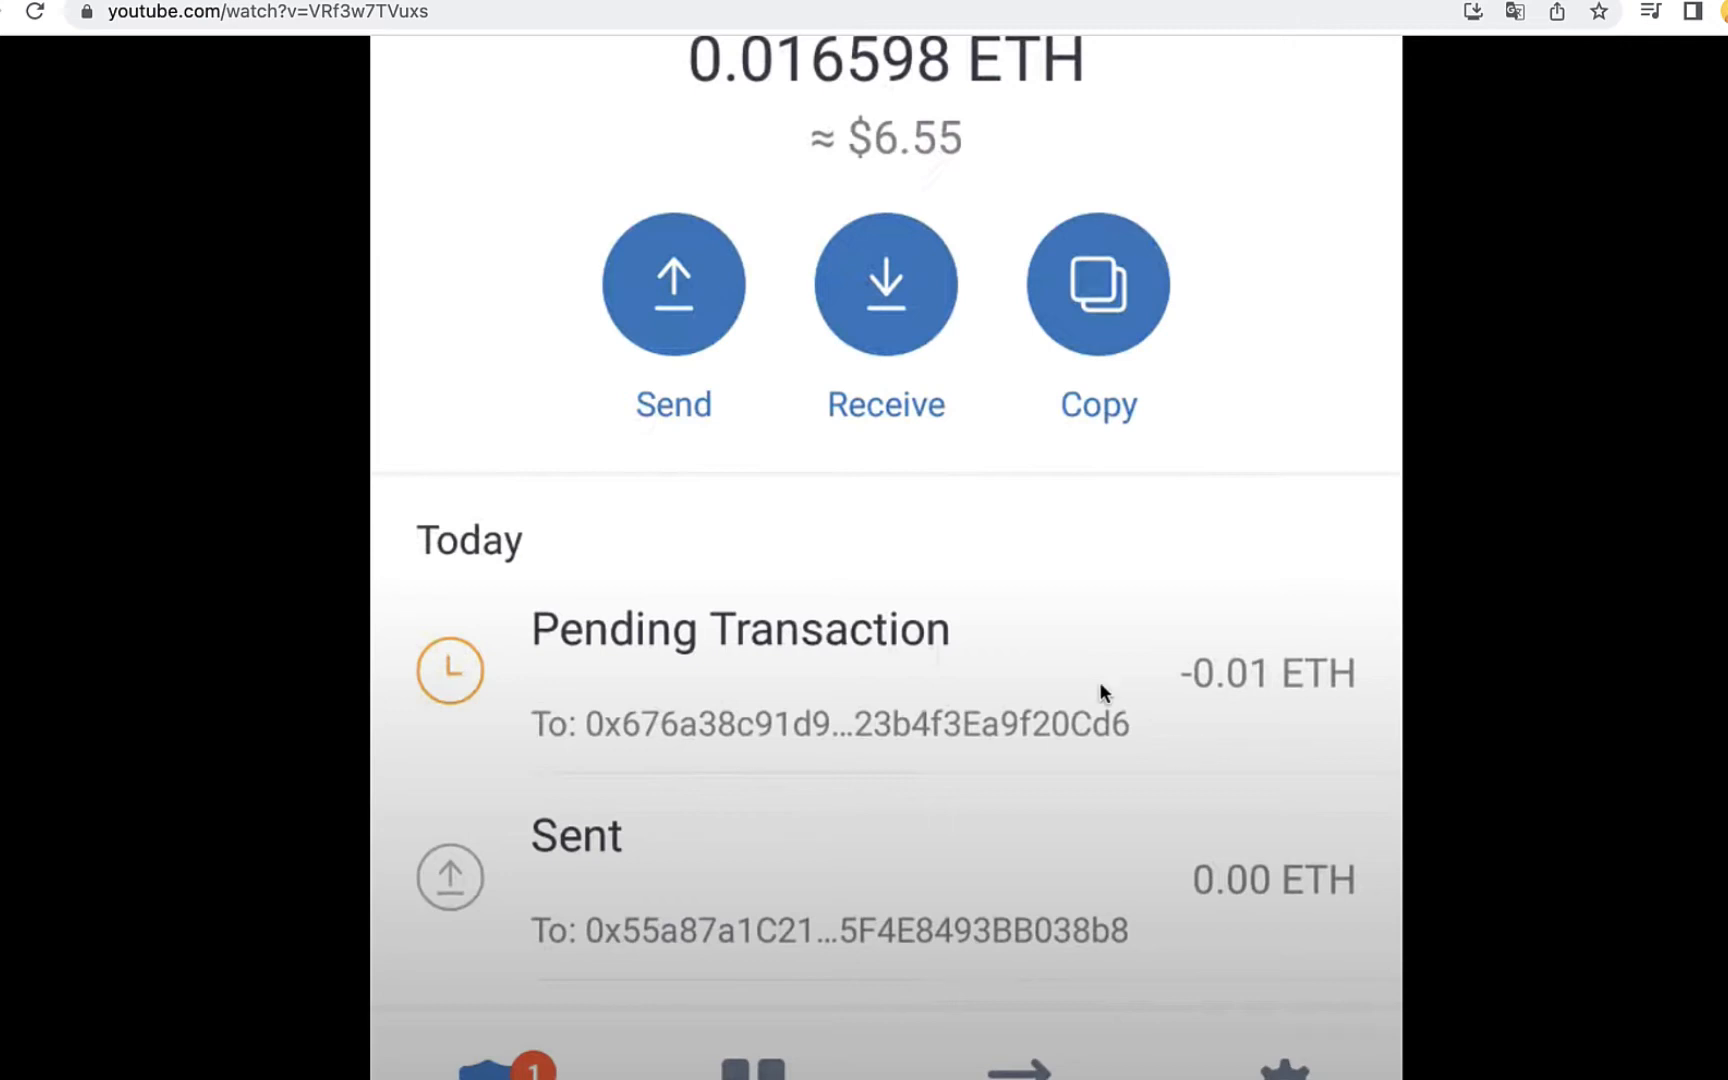
mouse_move(750, 628)
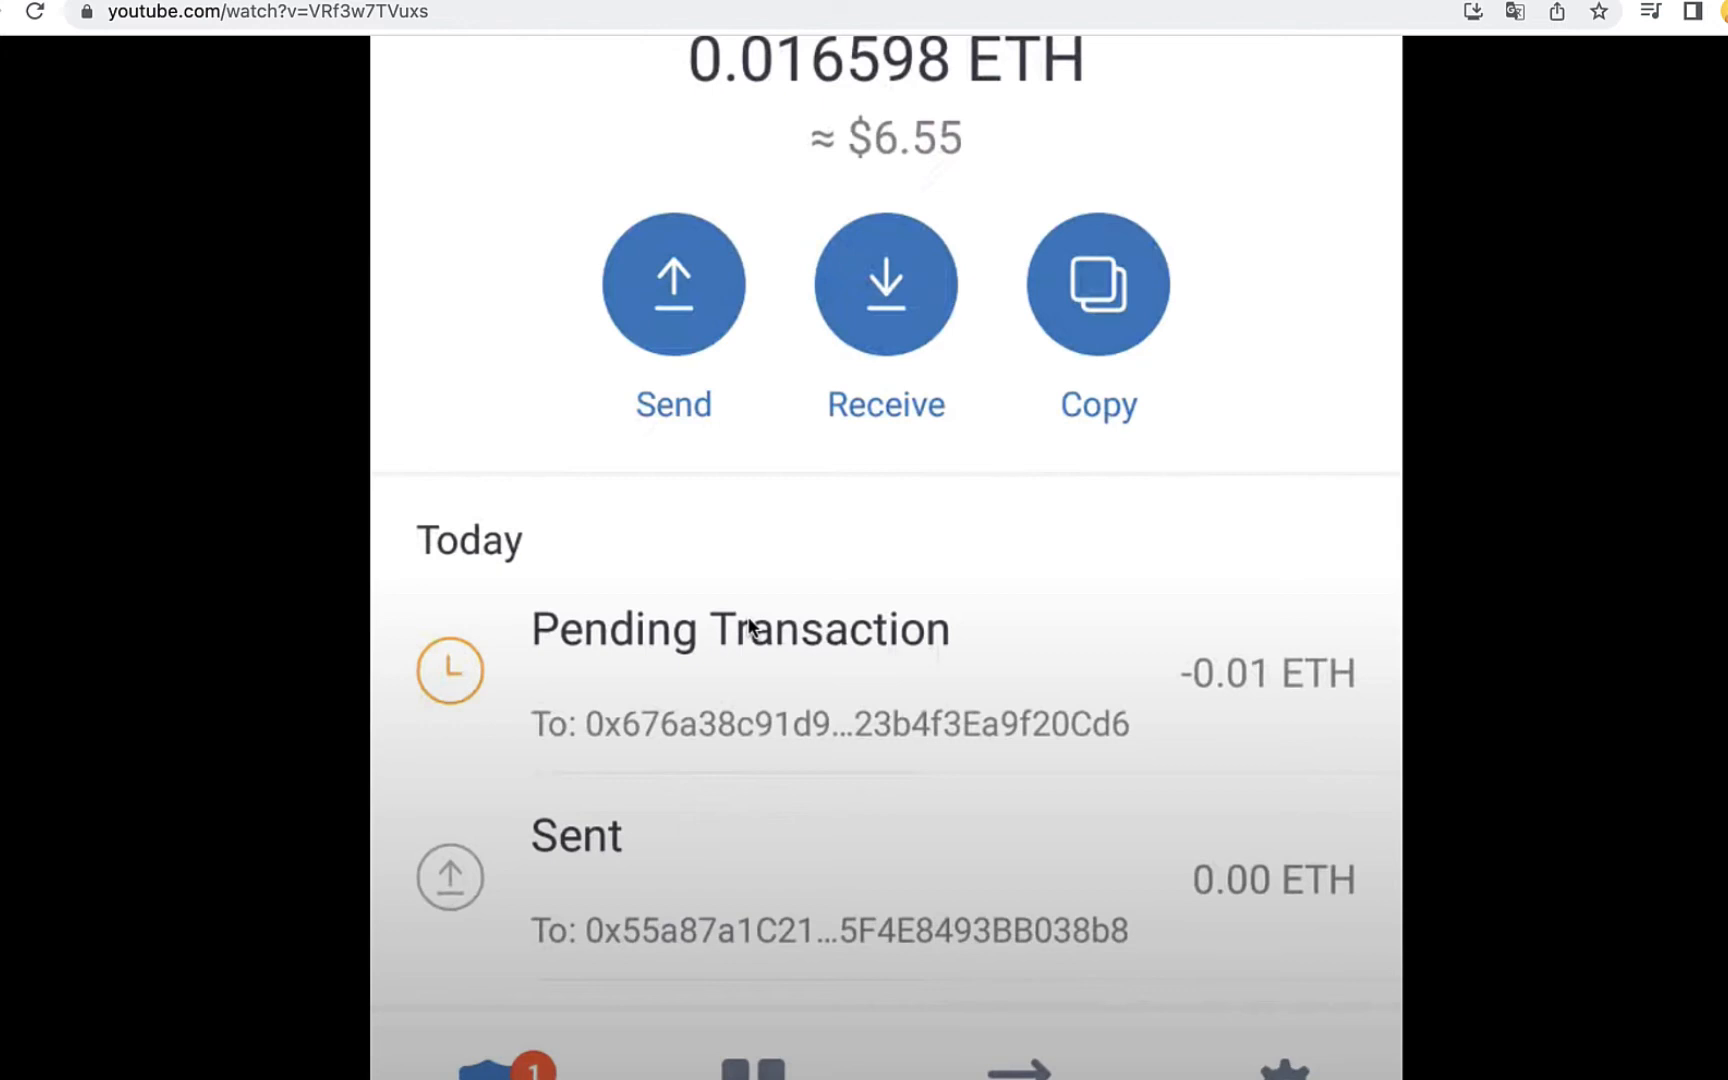
mouse_move(1066, 614)
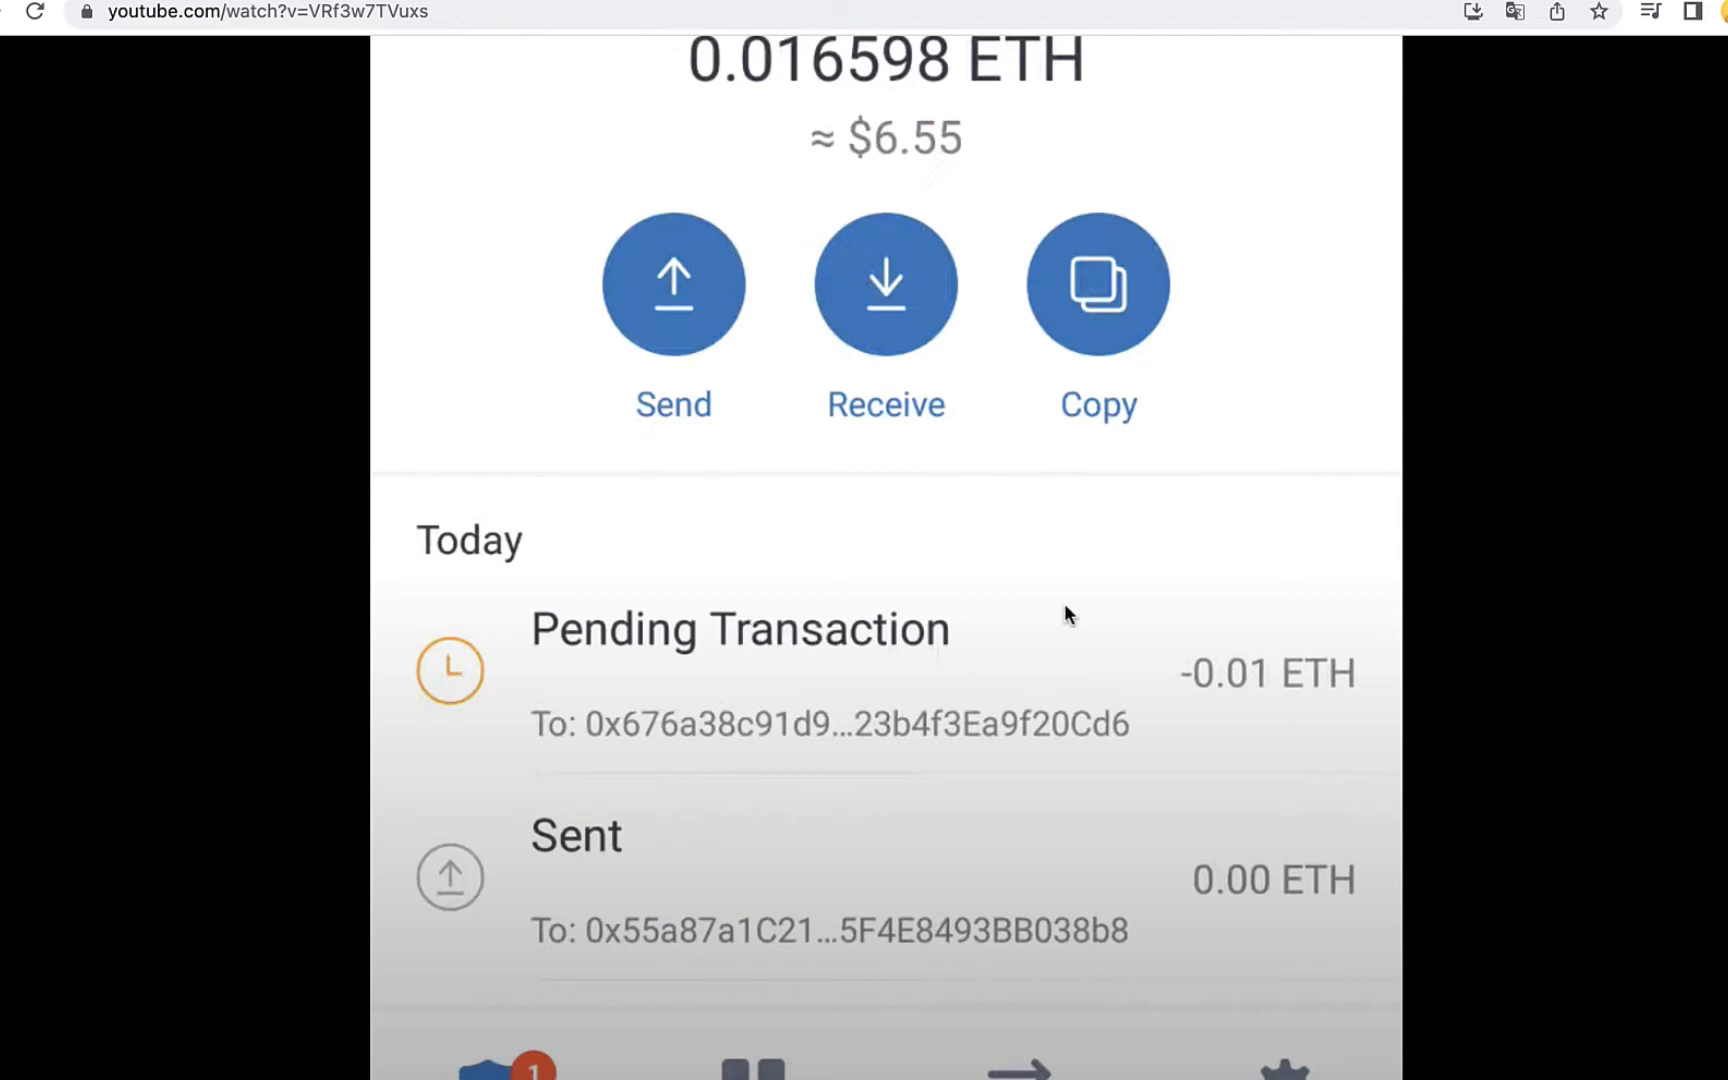
mouse_move(912, 278)
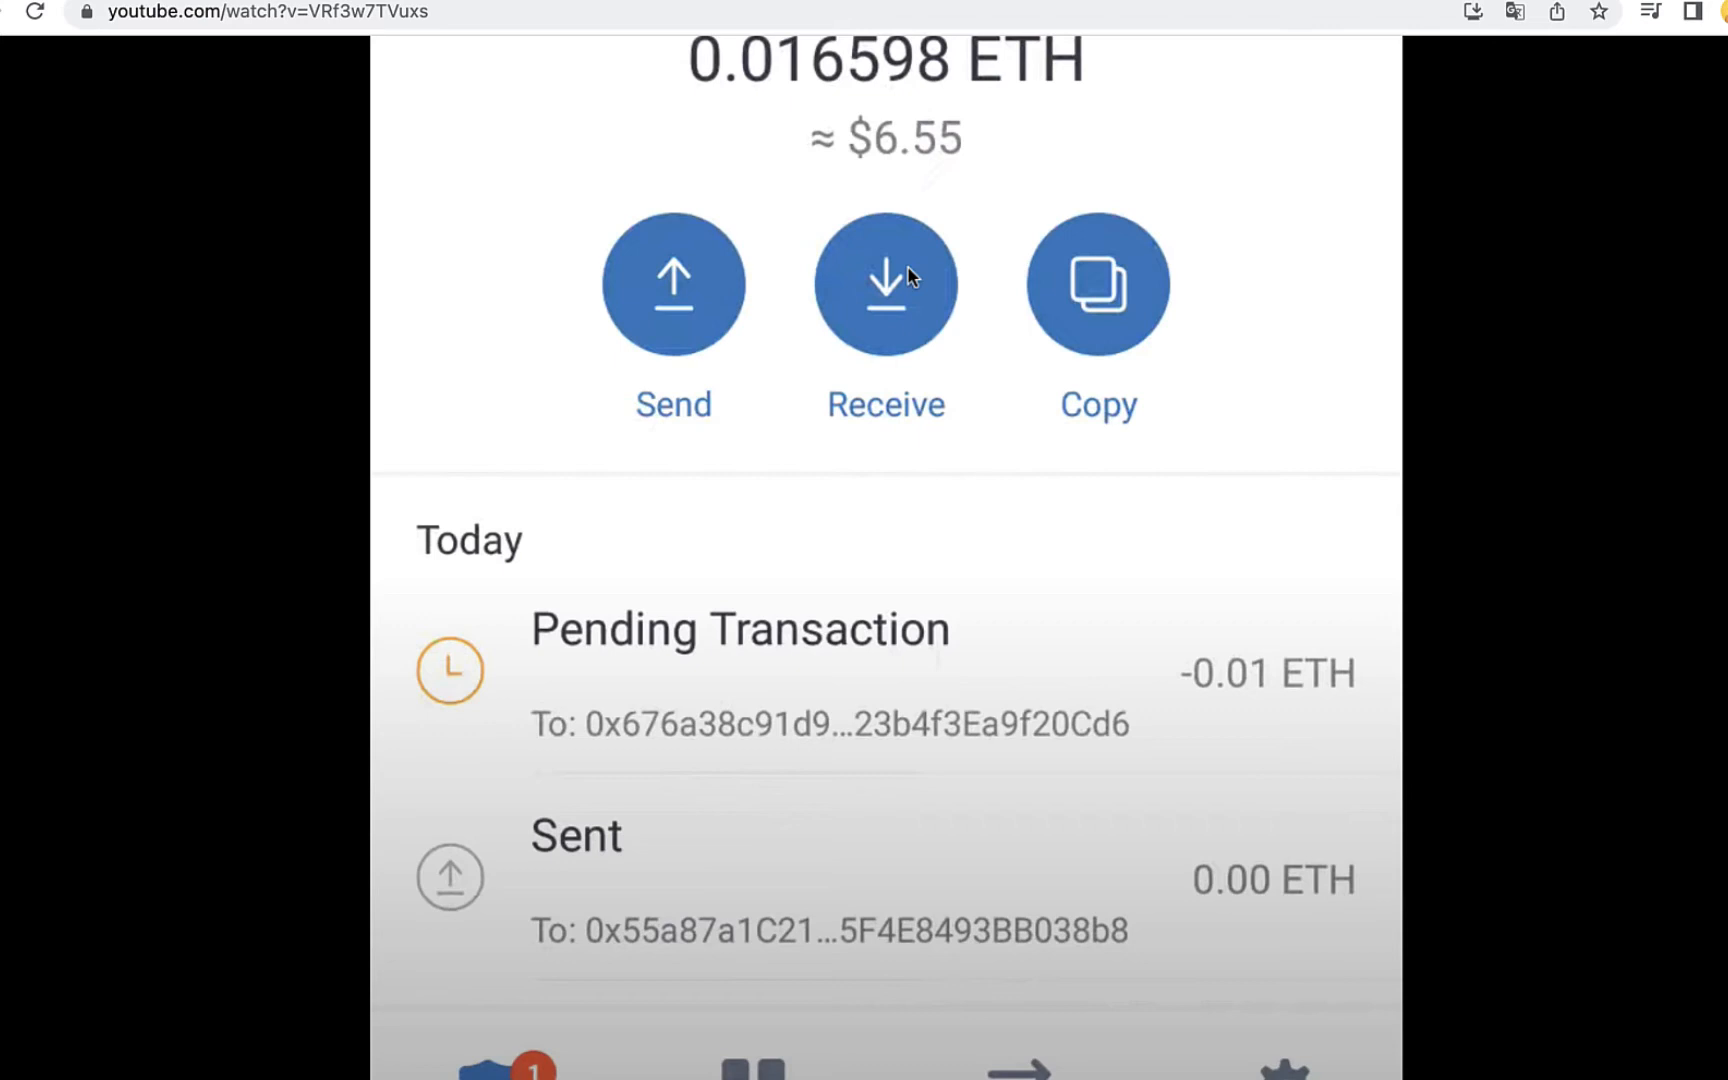
mouse_move(1114, 608)
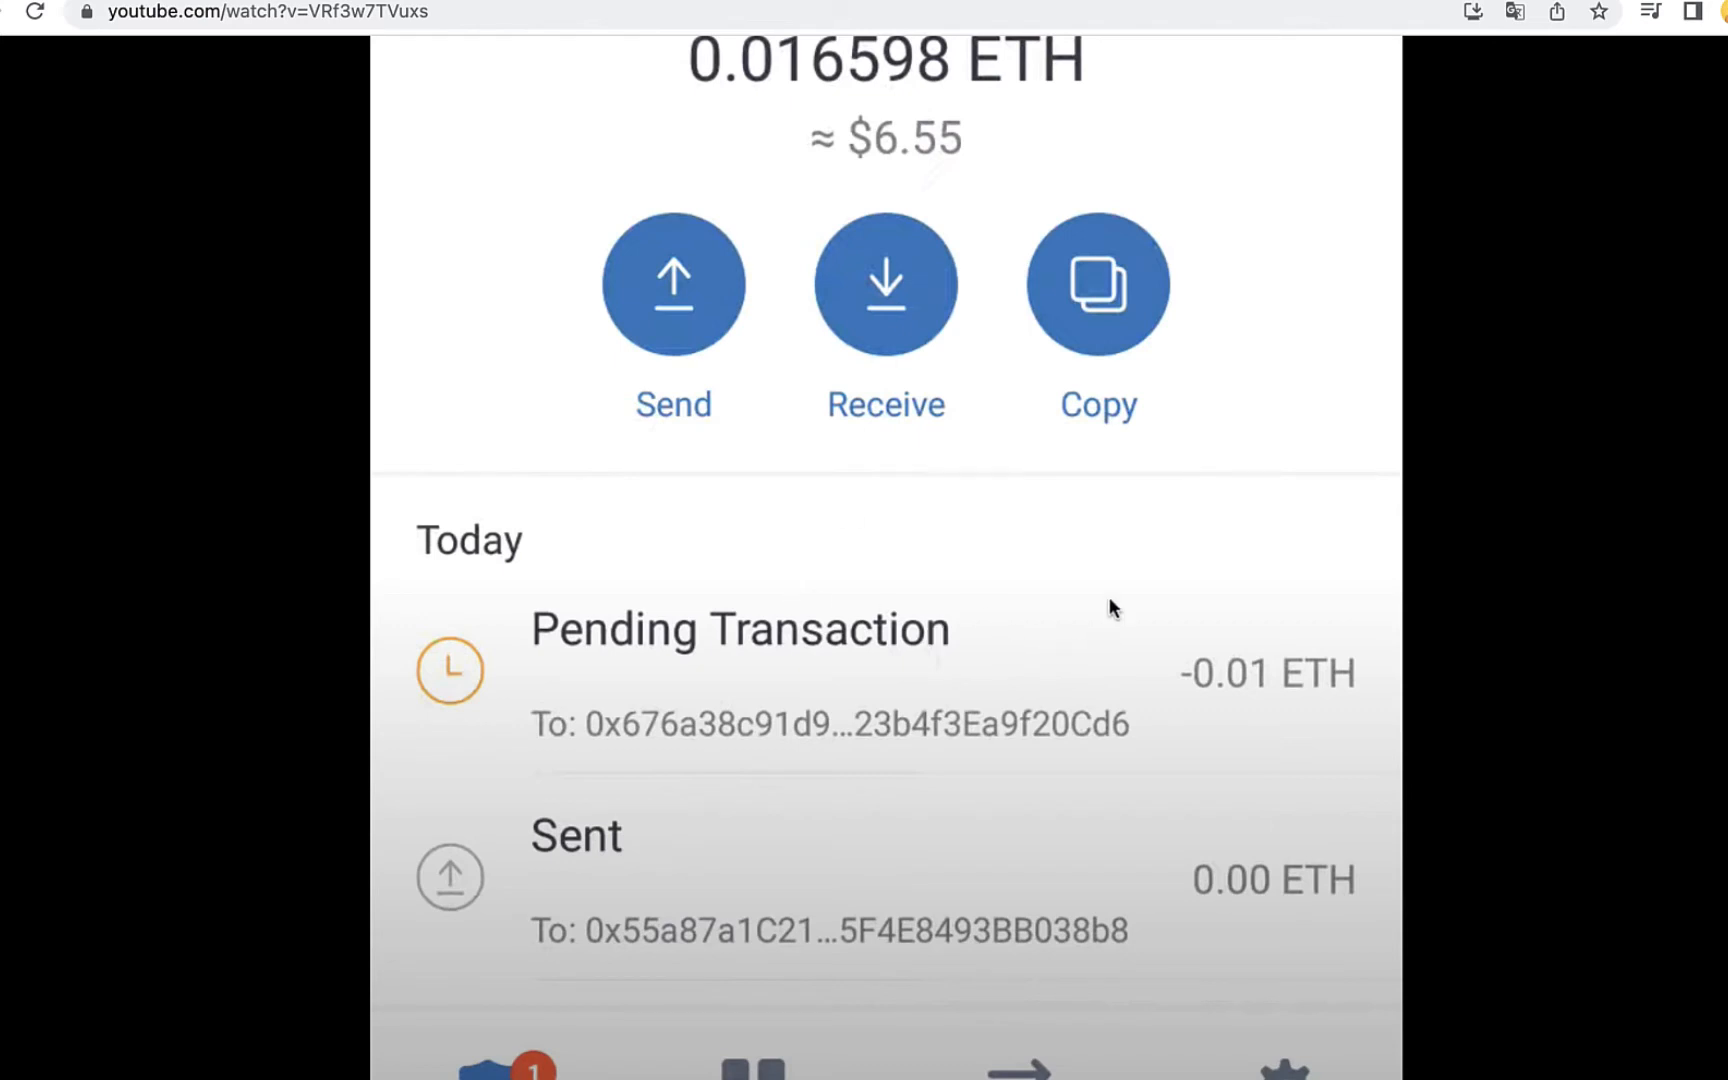
mouse_move(1226, 742)
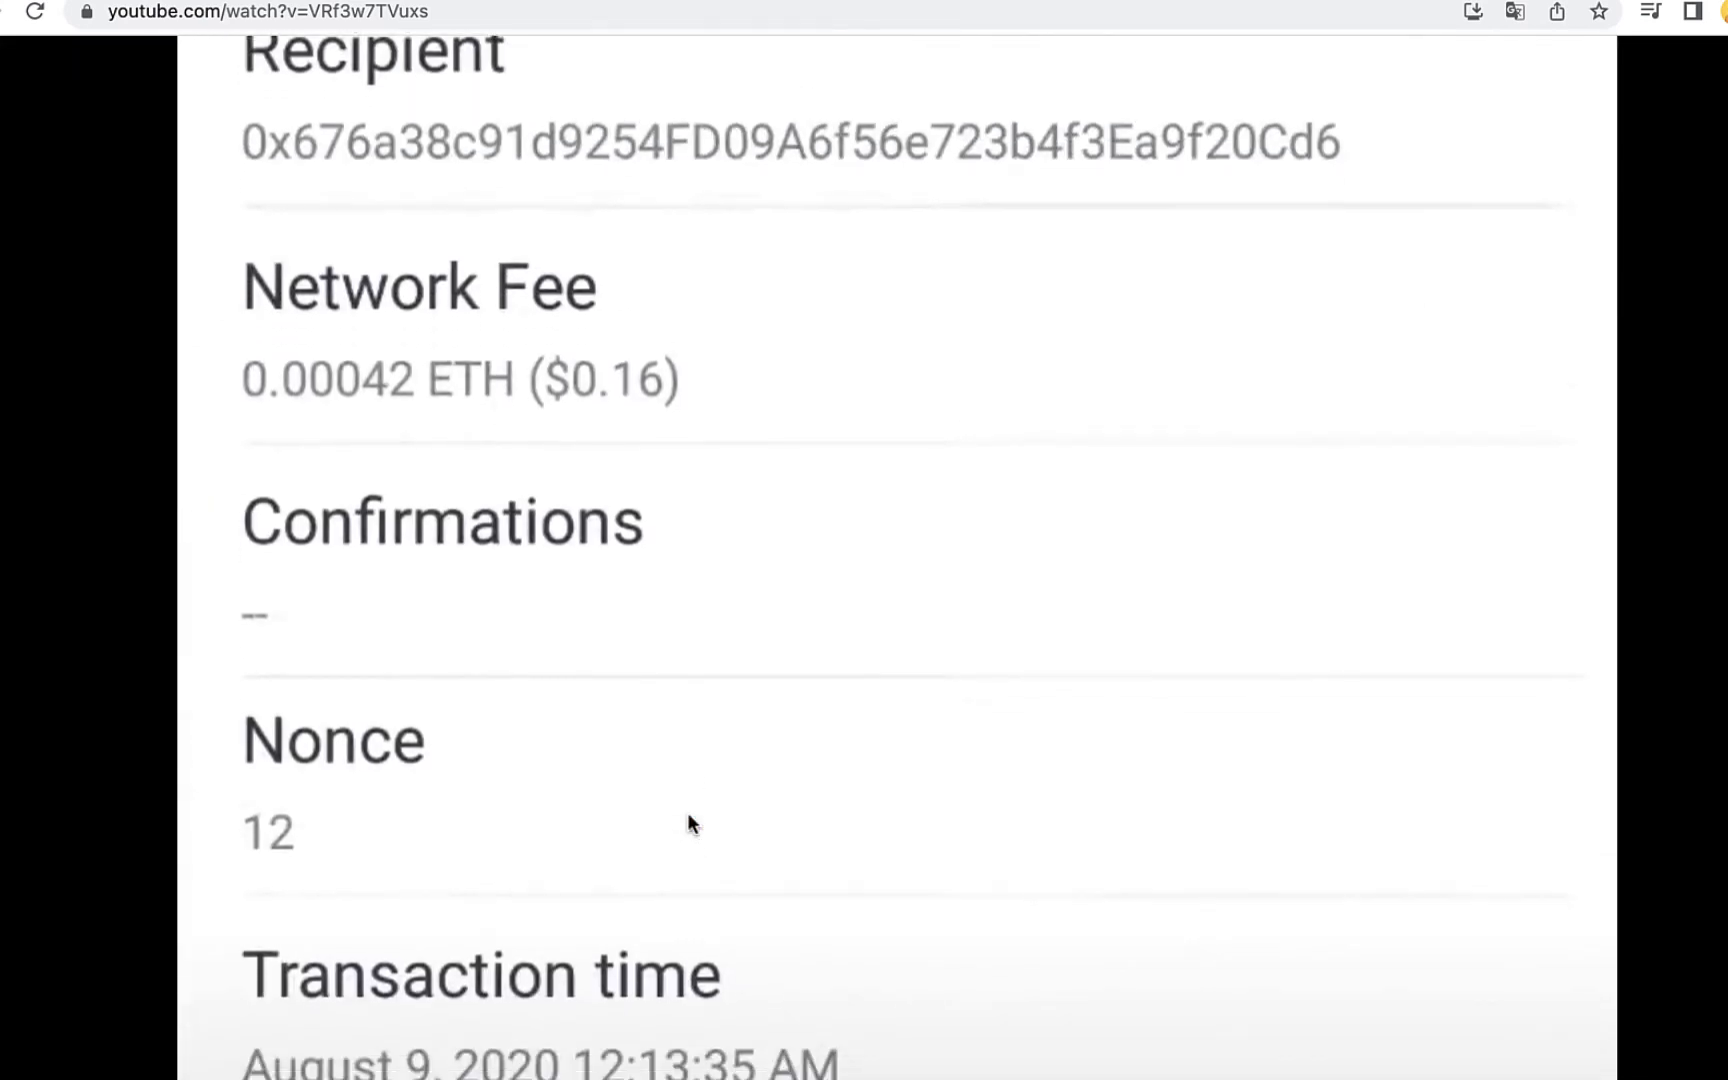
- Keep the video playing past the Send ETH form to the 0 ETH self-send confirmation with 0.001218 ETH fee
scroll(down, 3)
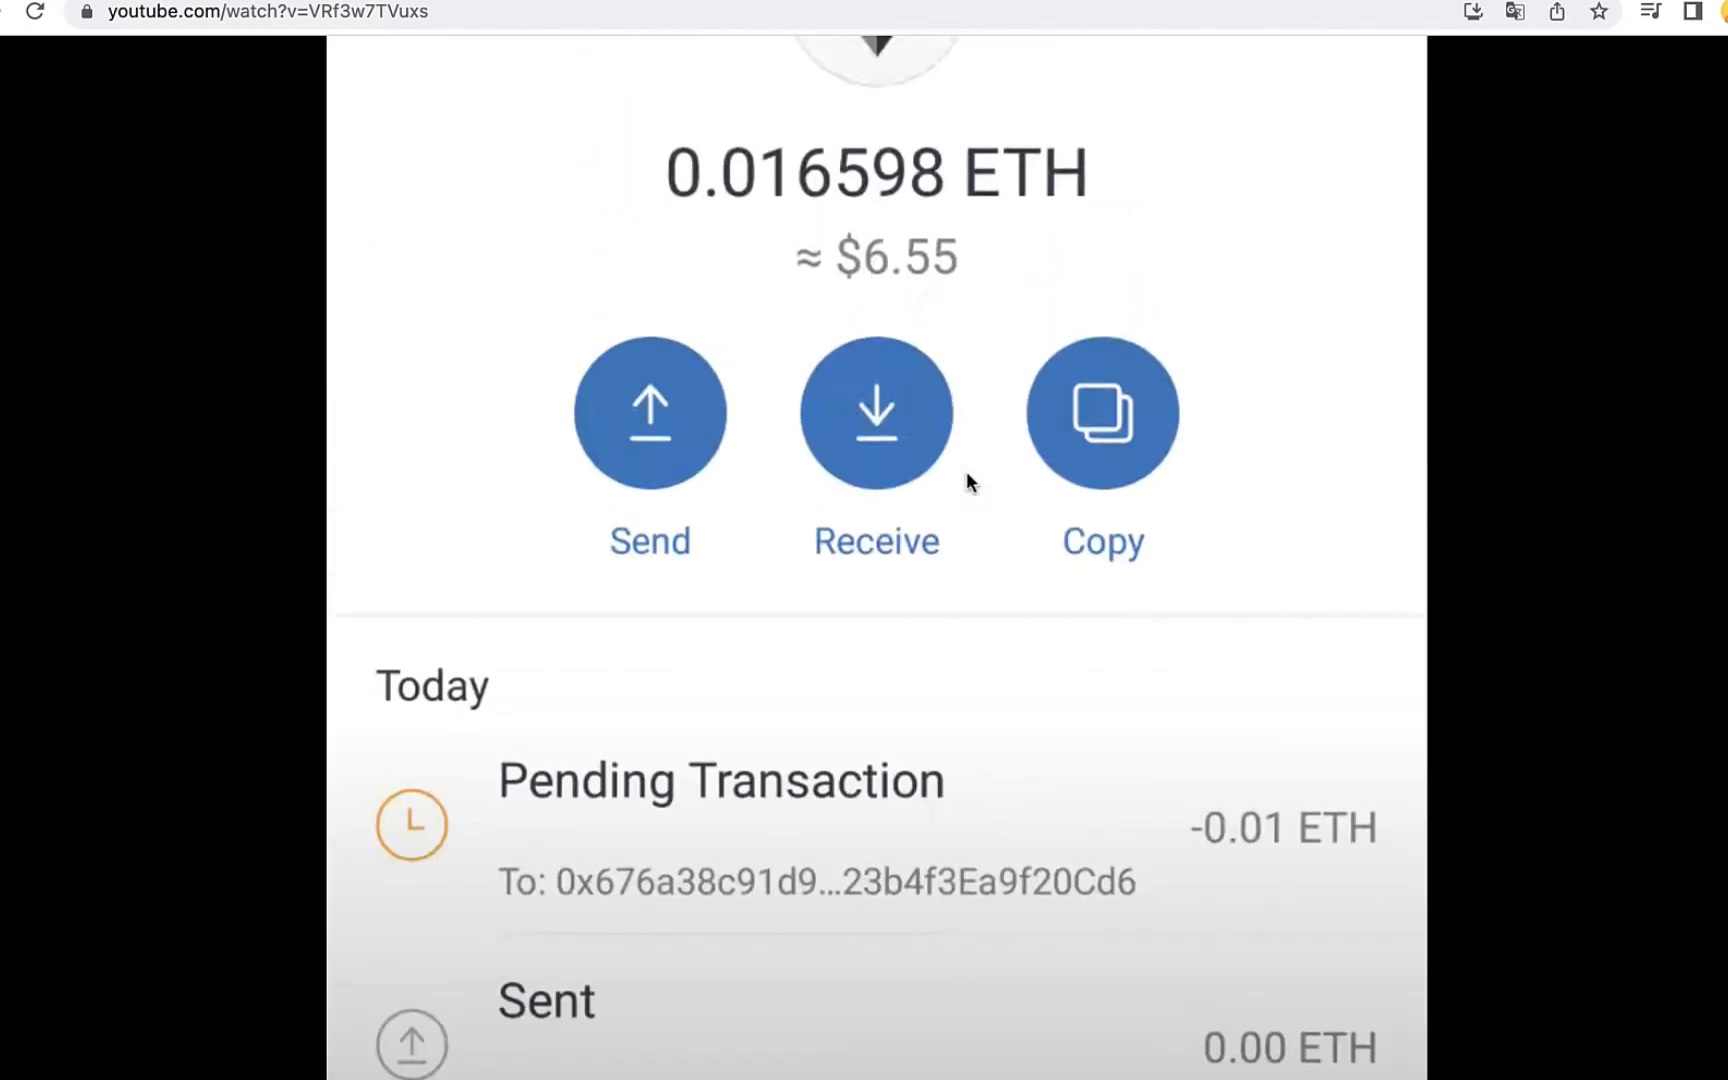
scroll(down, 3)
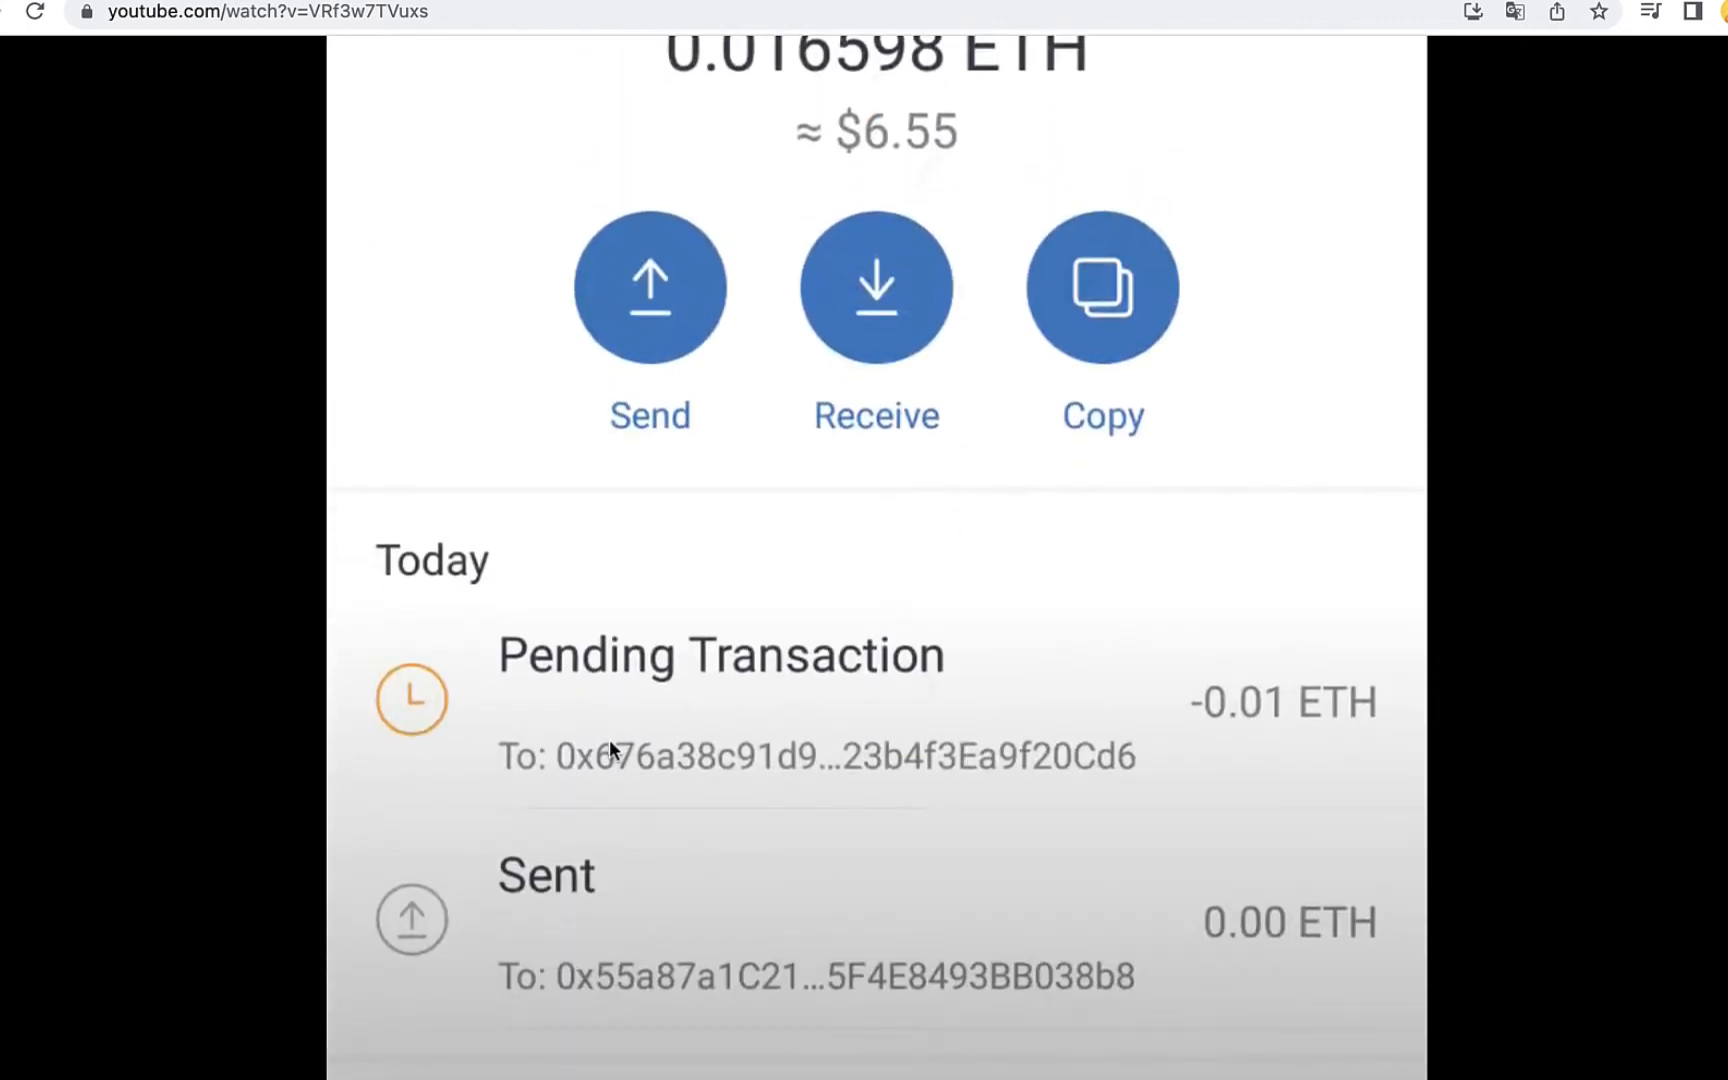
mouse_move(1086, 768)
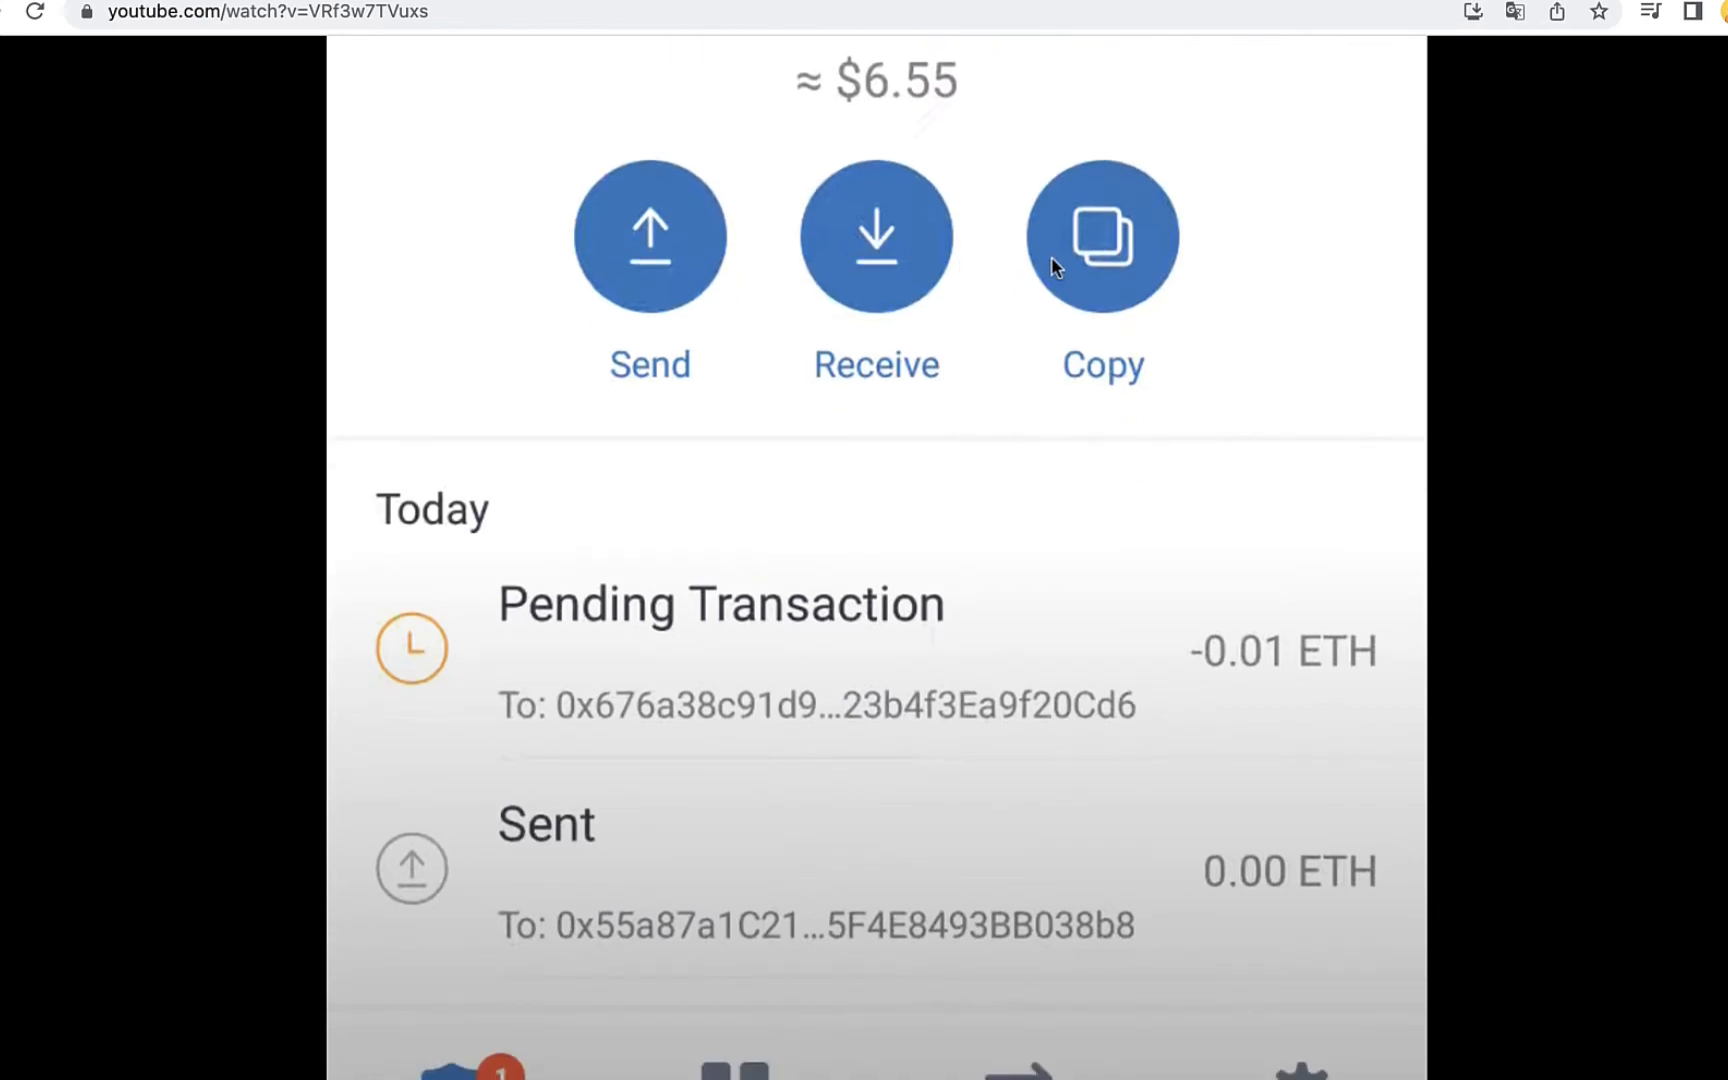
click(650, 234)
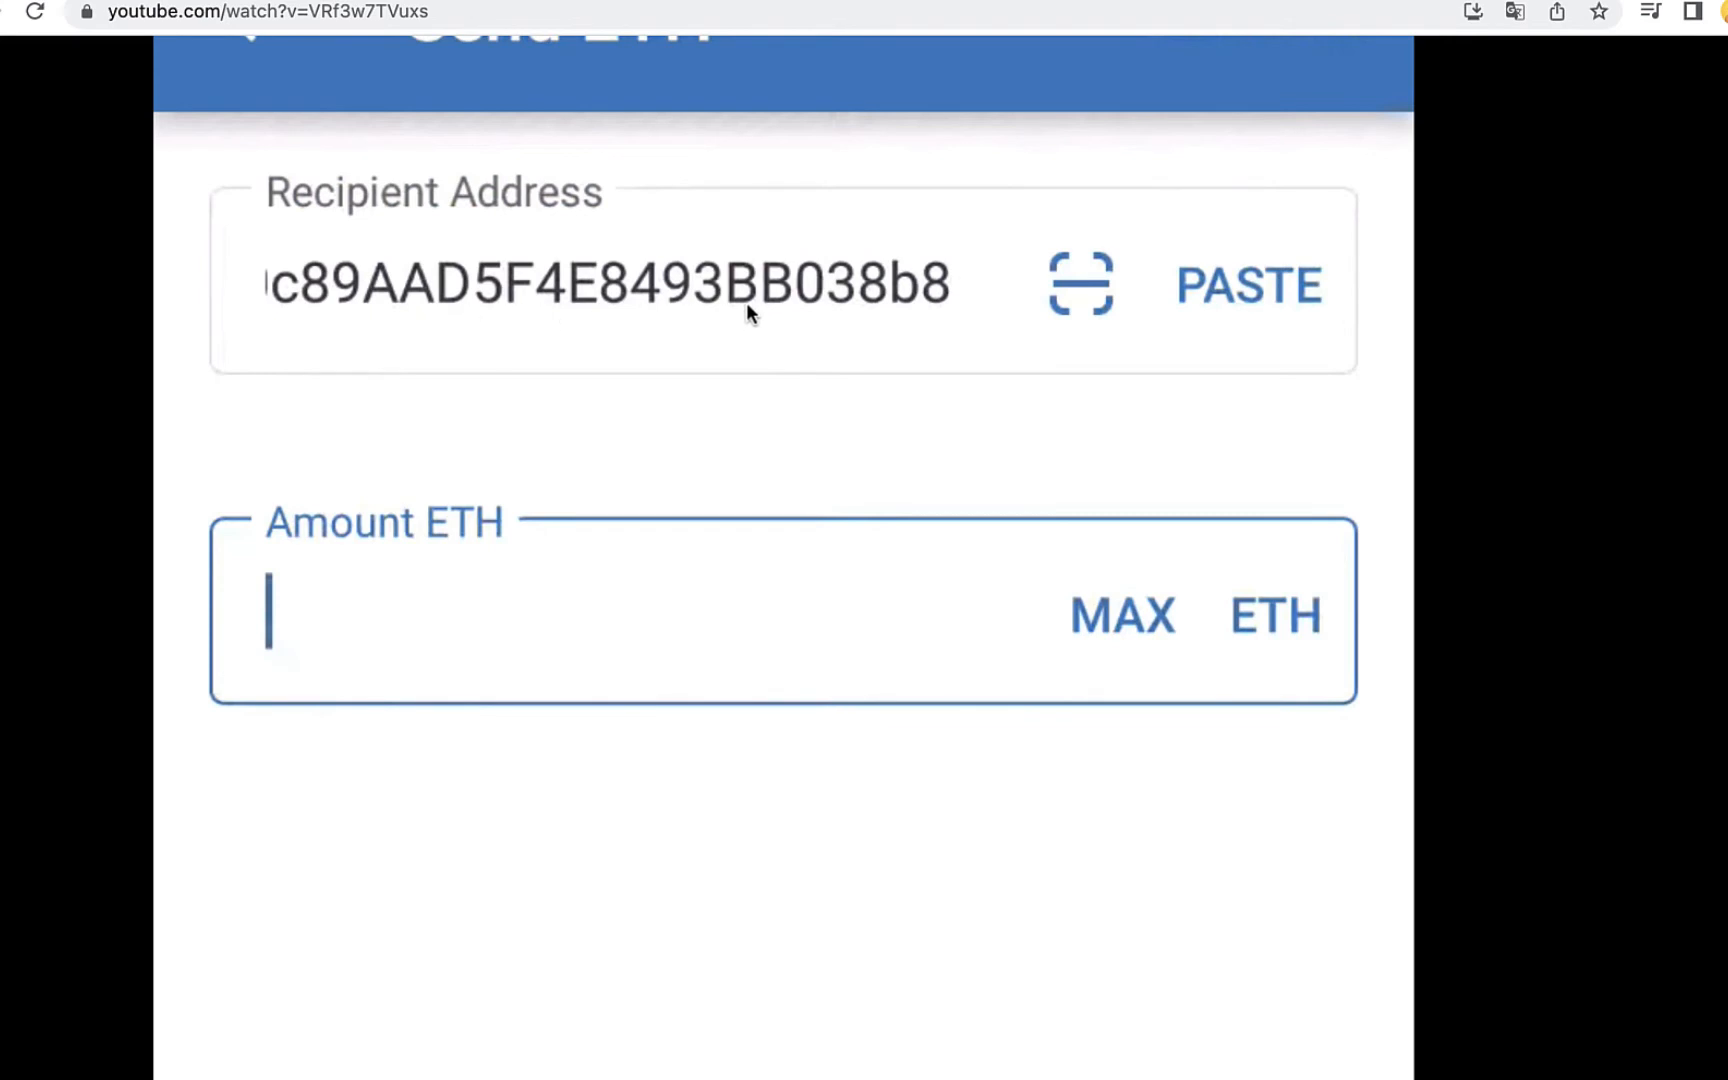
mouse_move(592, 590)
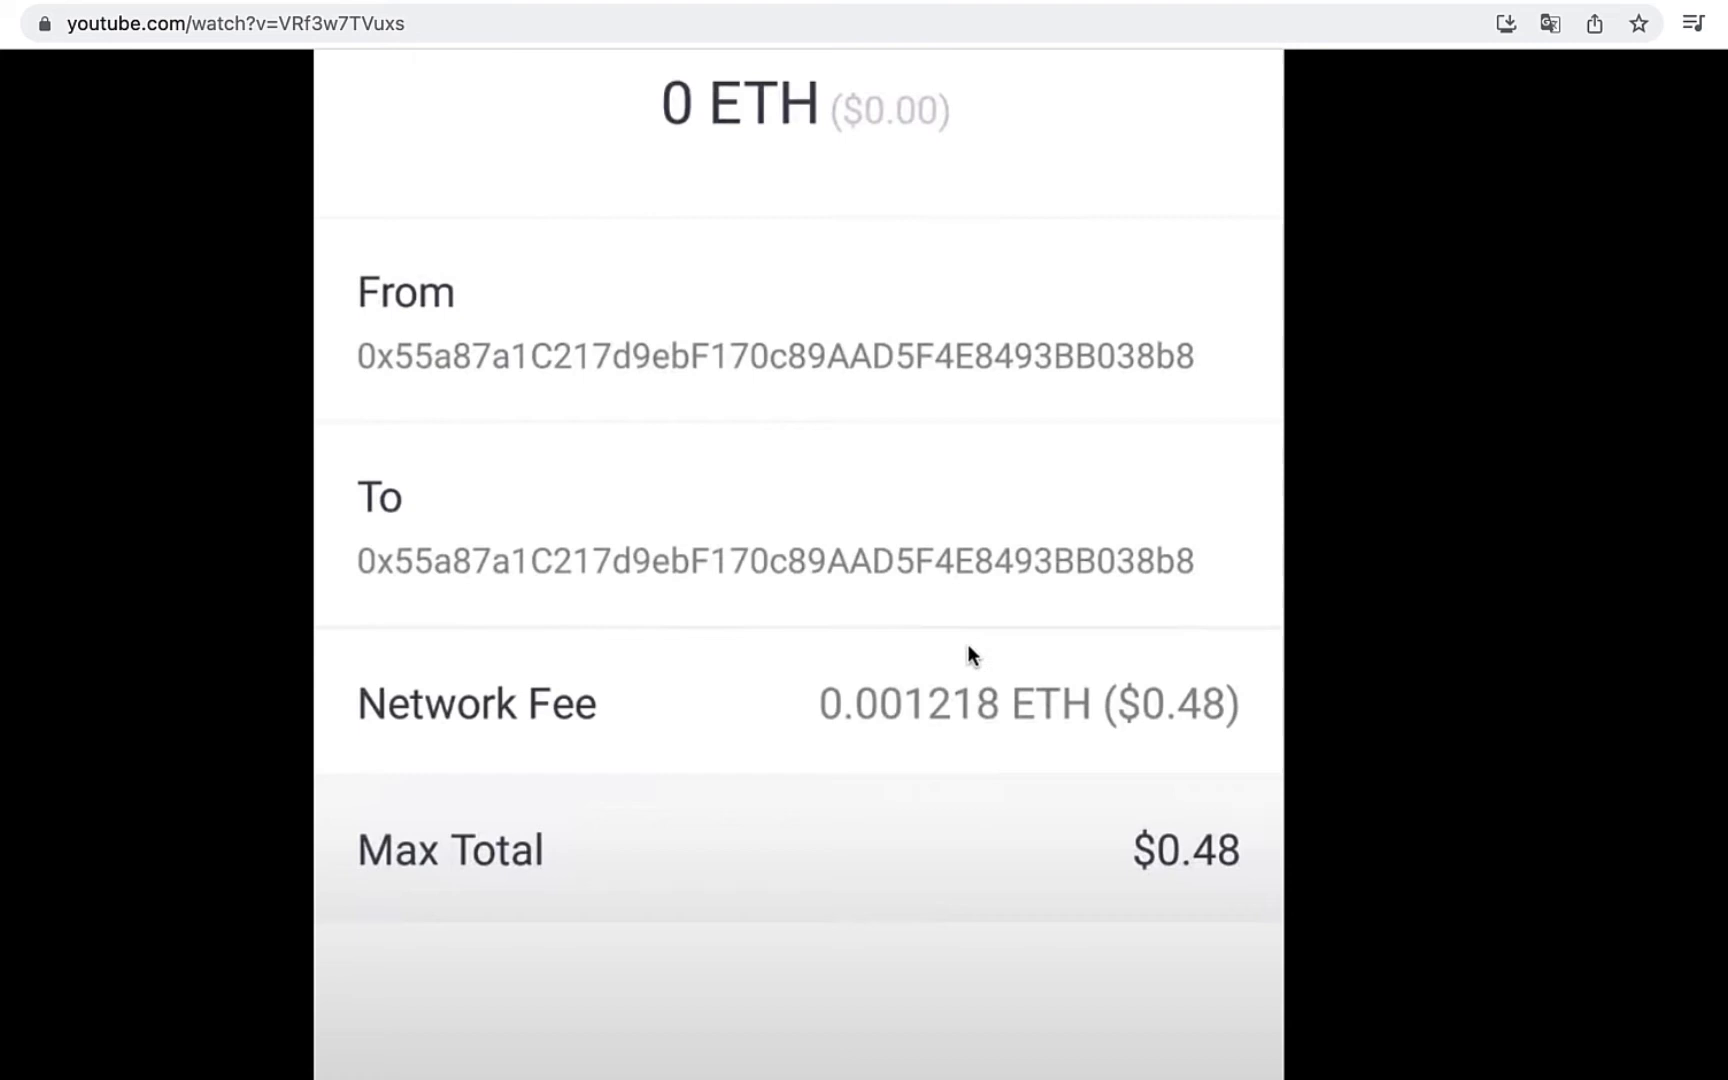
mouse_move(1202, 854)
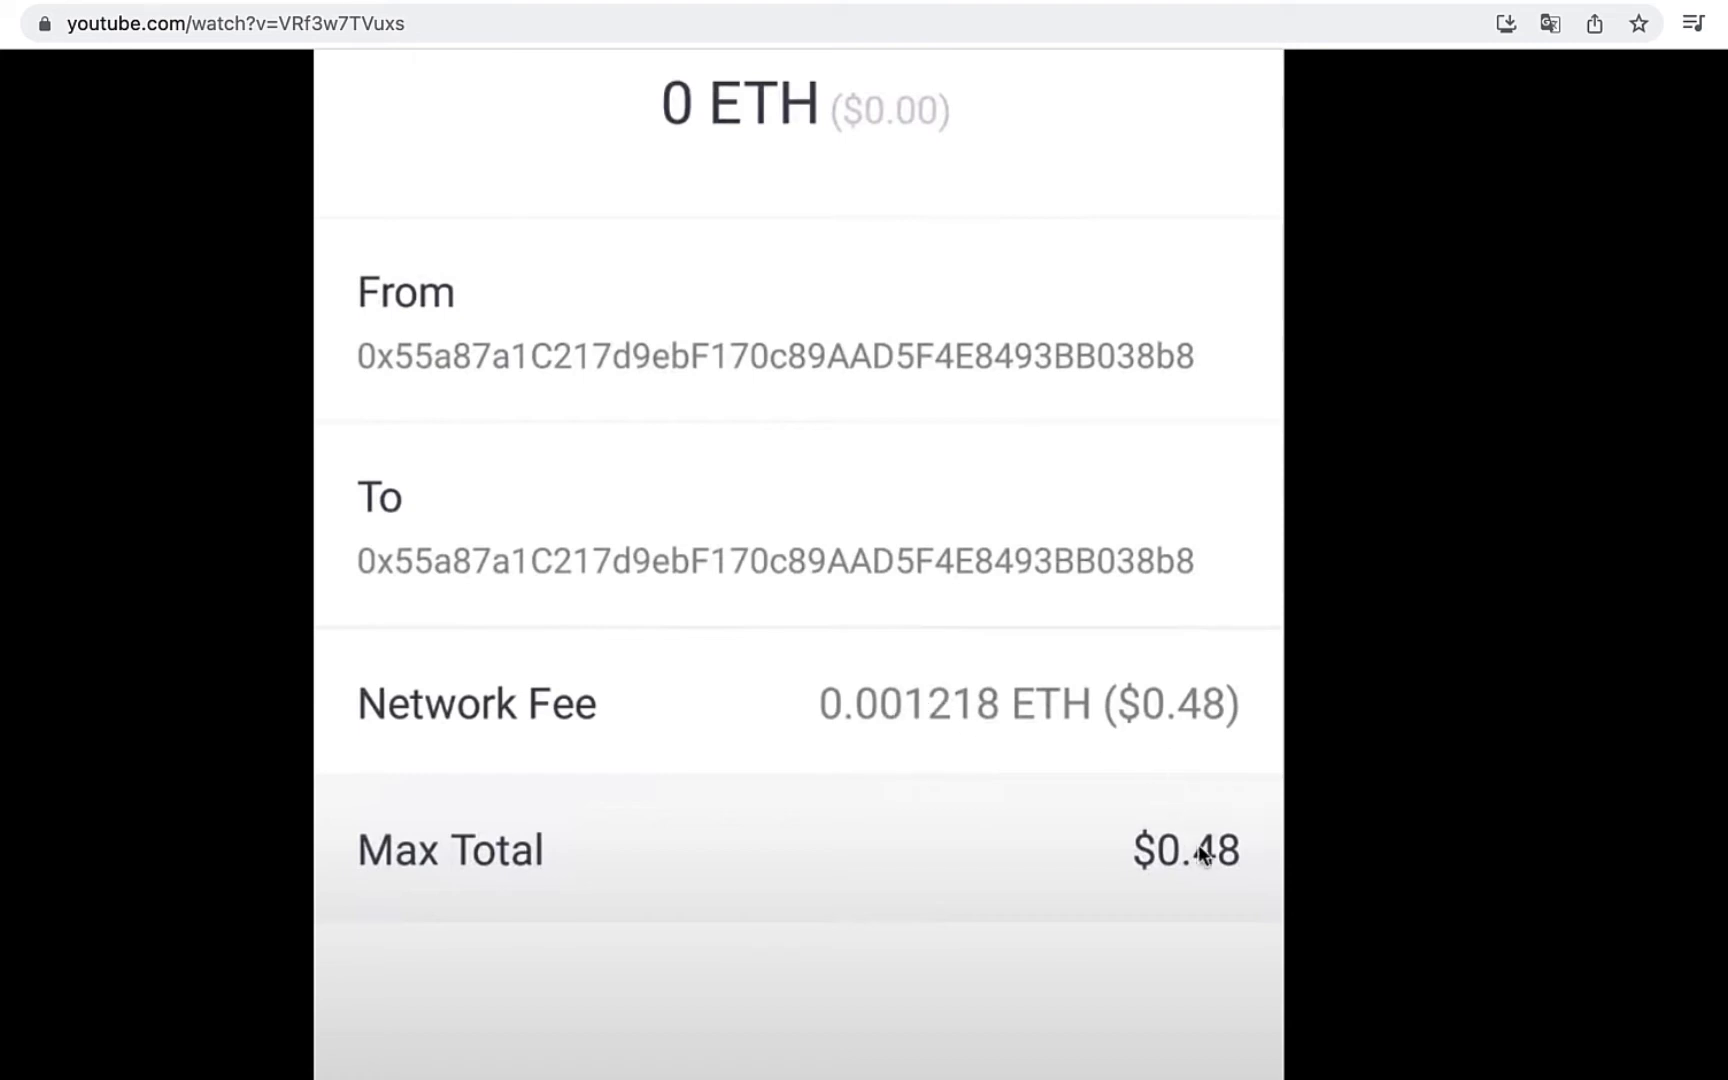
scroll(down, 3)
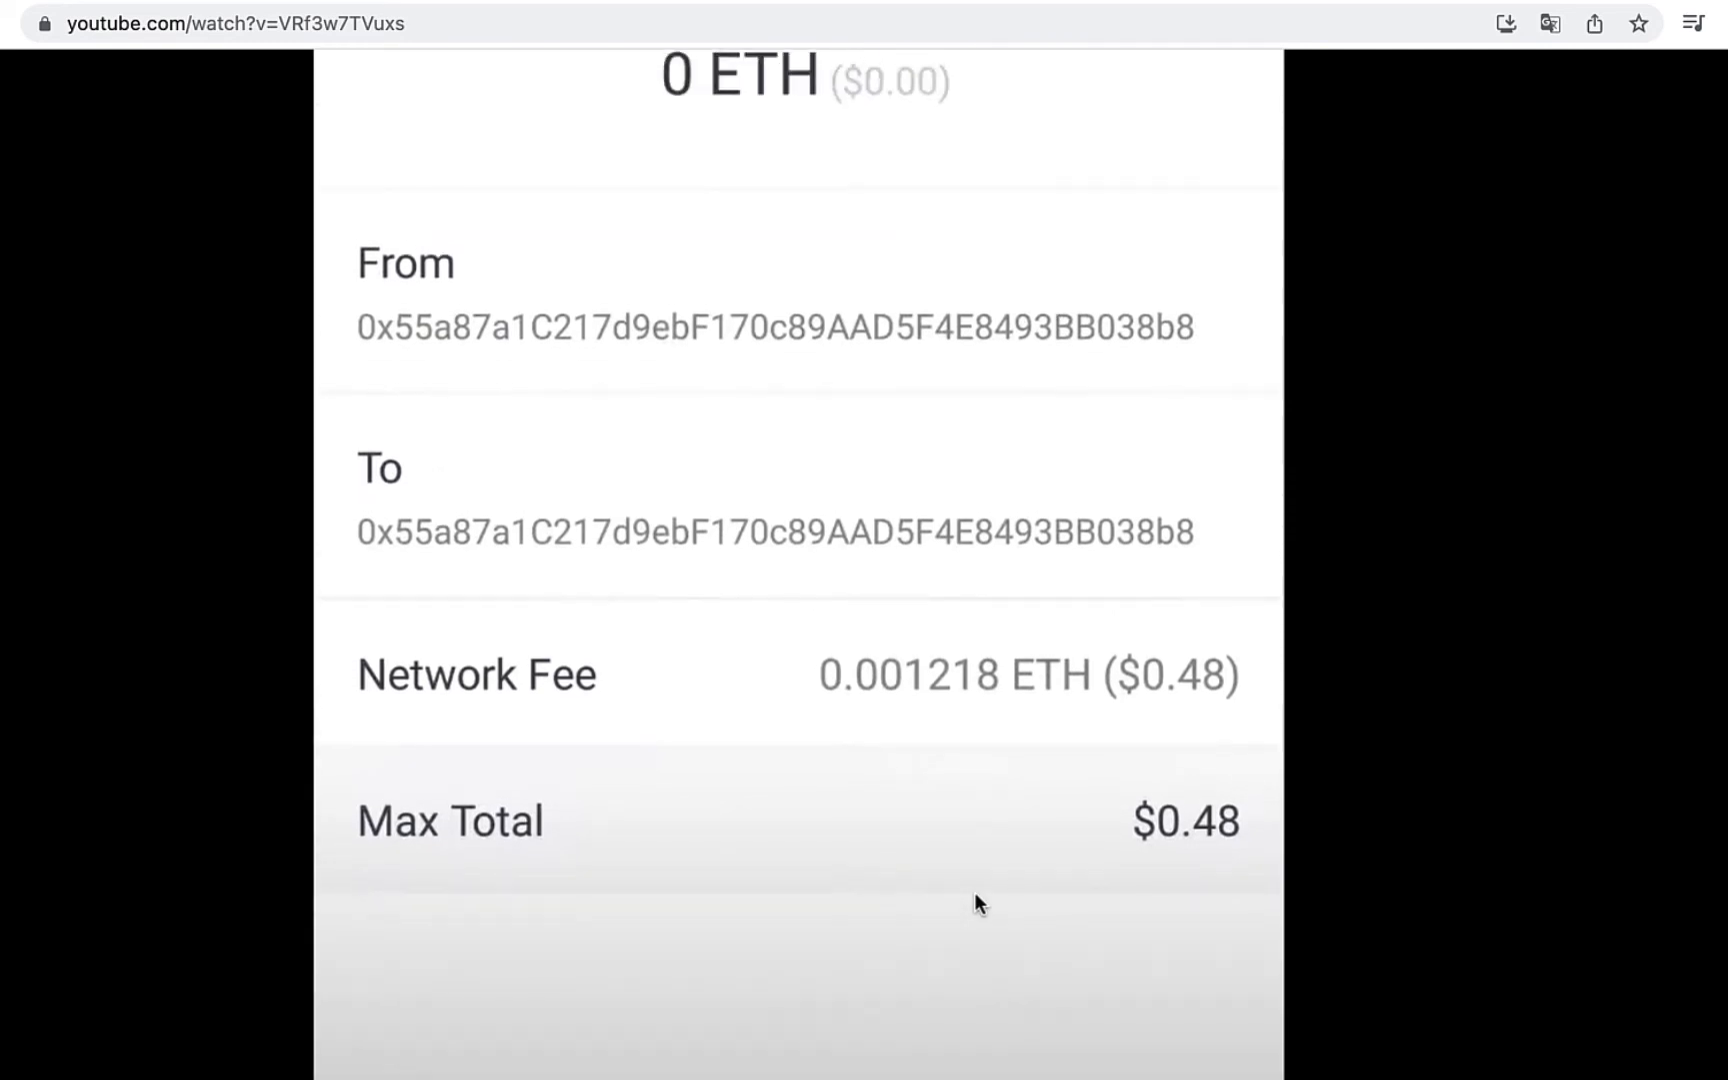
scroll(down, 3)
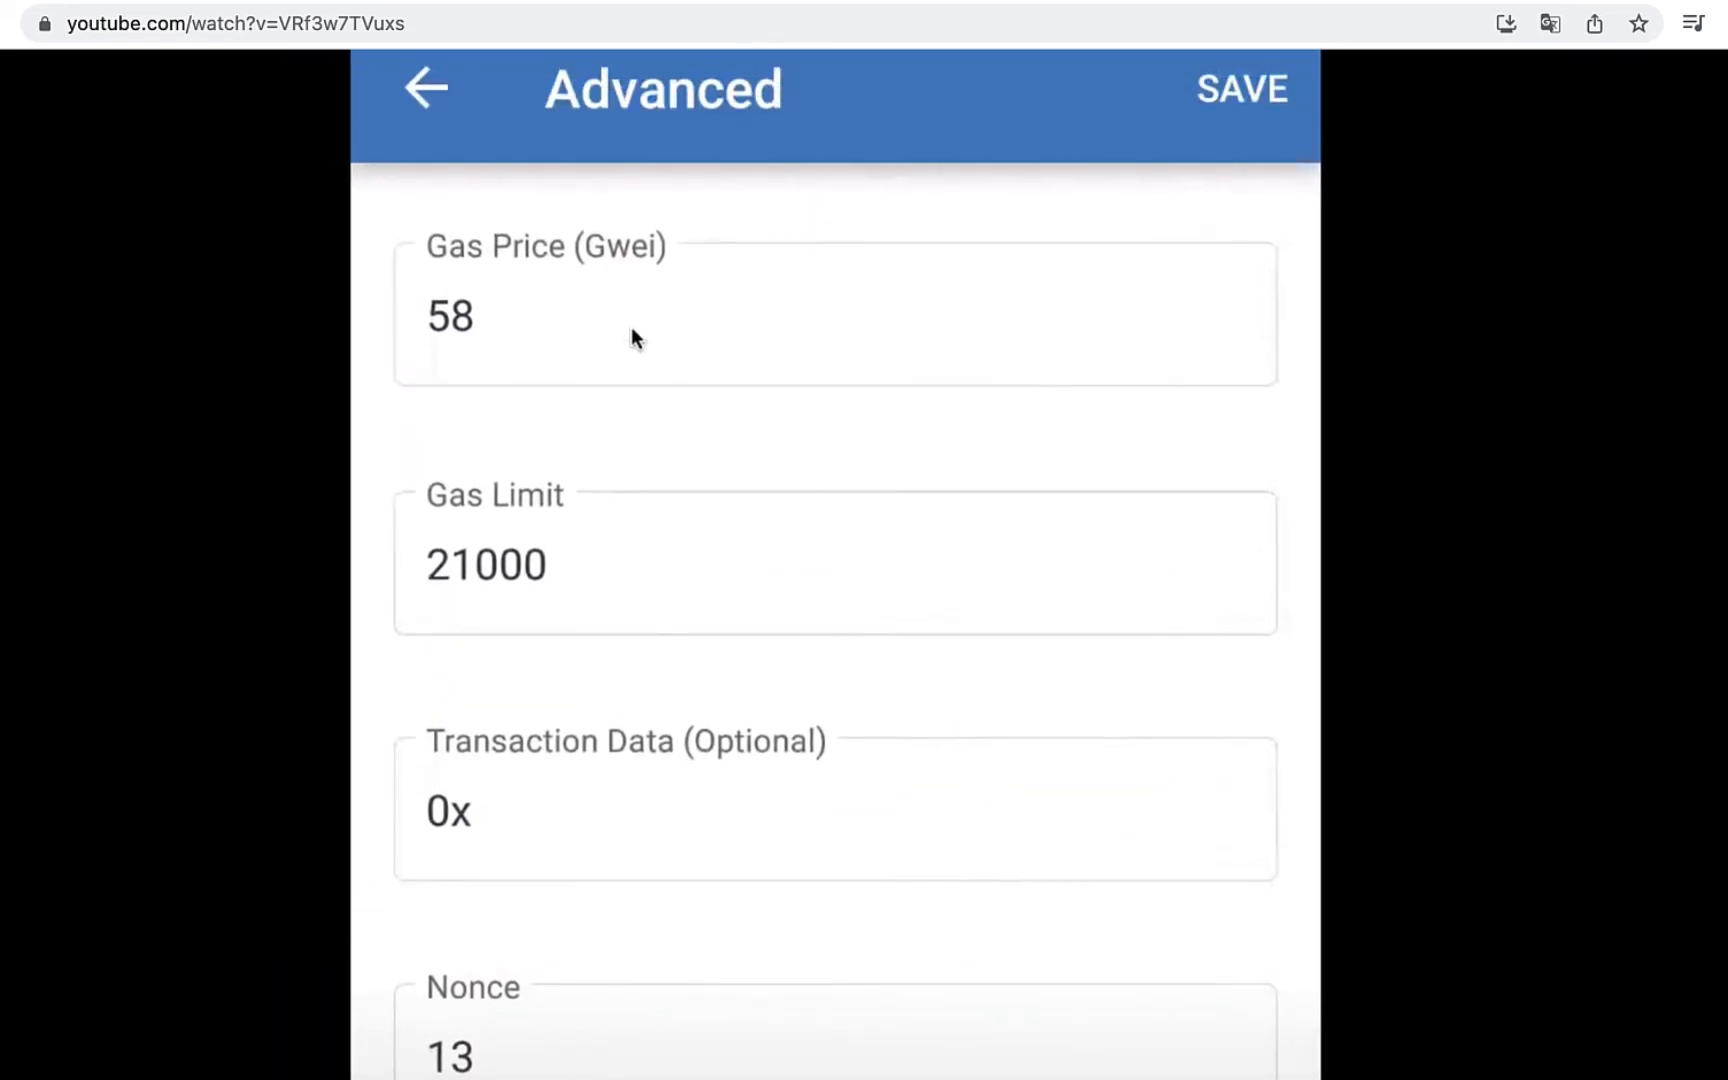
mouse_move(568, 568)
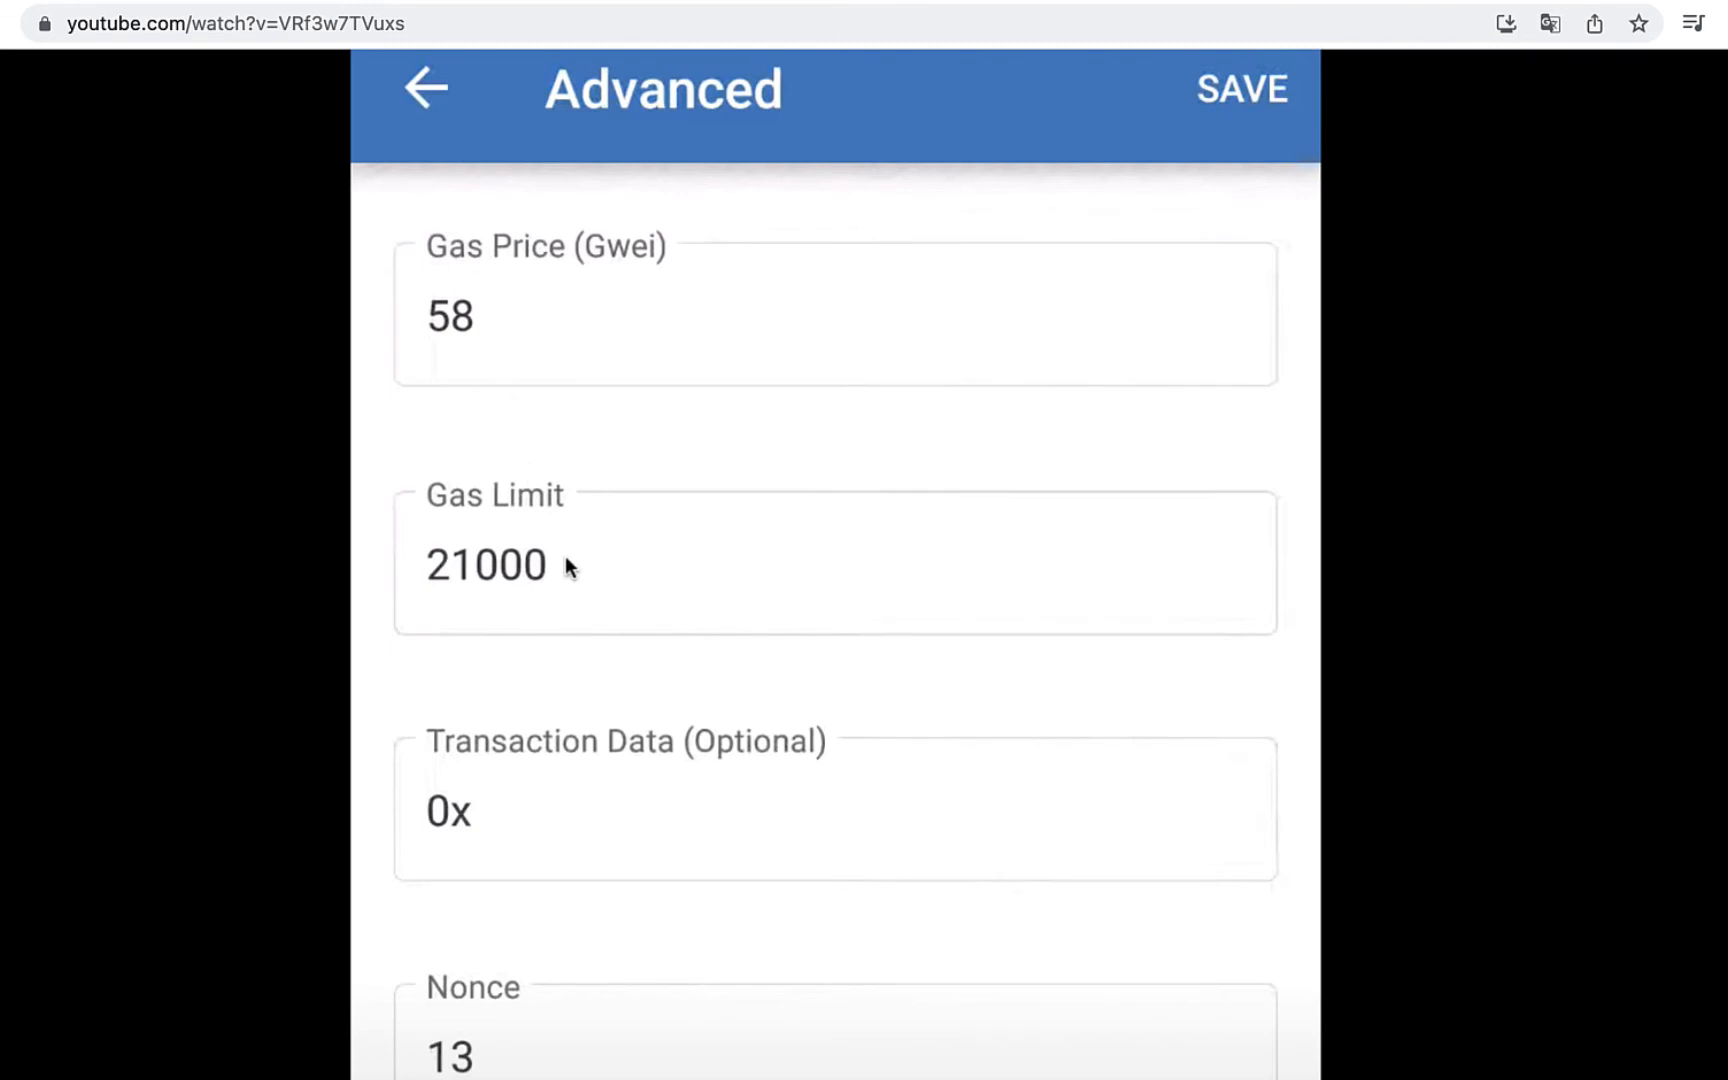
- Watch the gas price 58, gas limit 21000, nonce 13 settings and the 0.001197 ETH fee confirmation
scroll(down, 3)
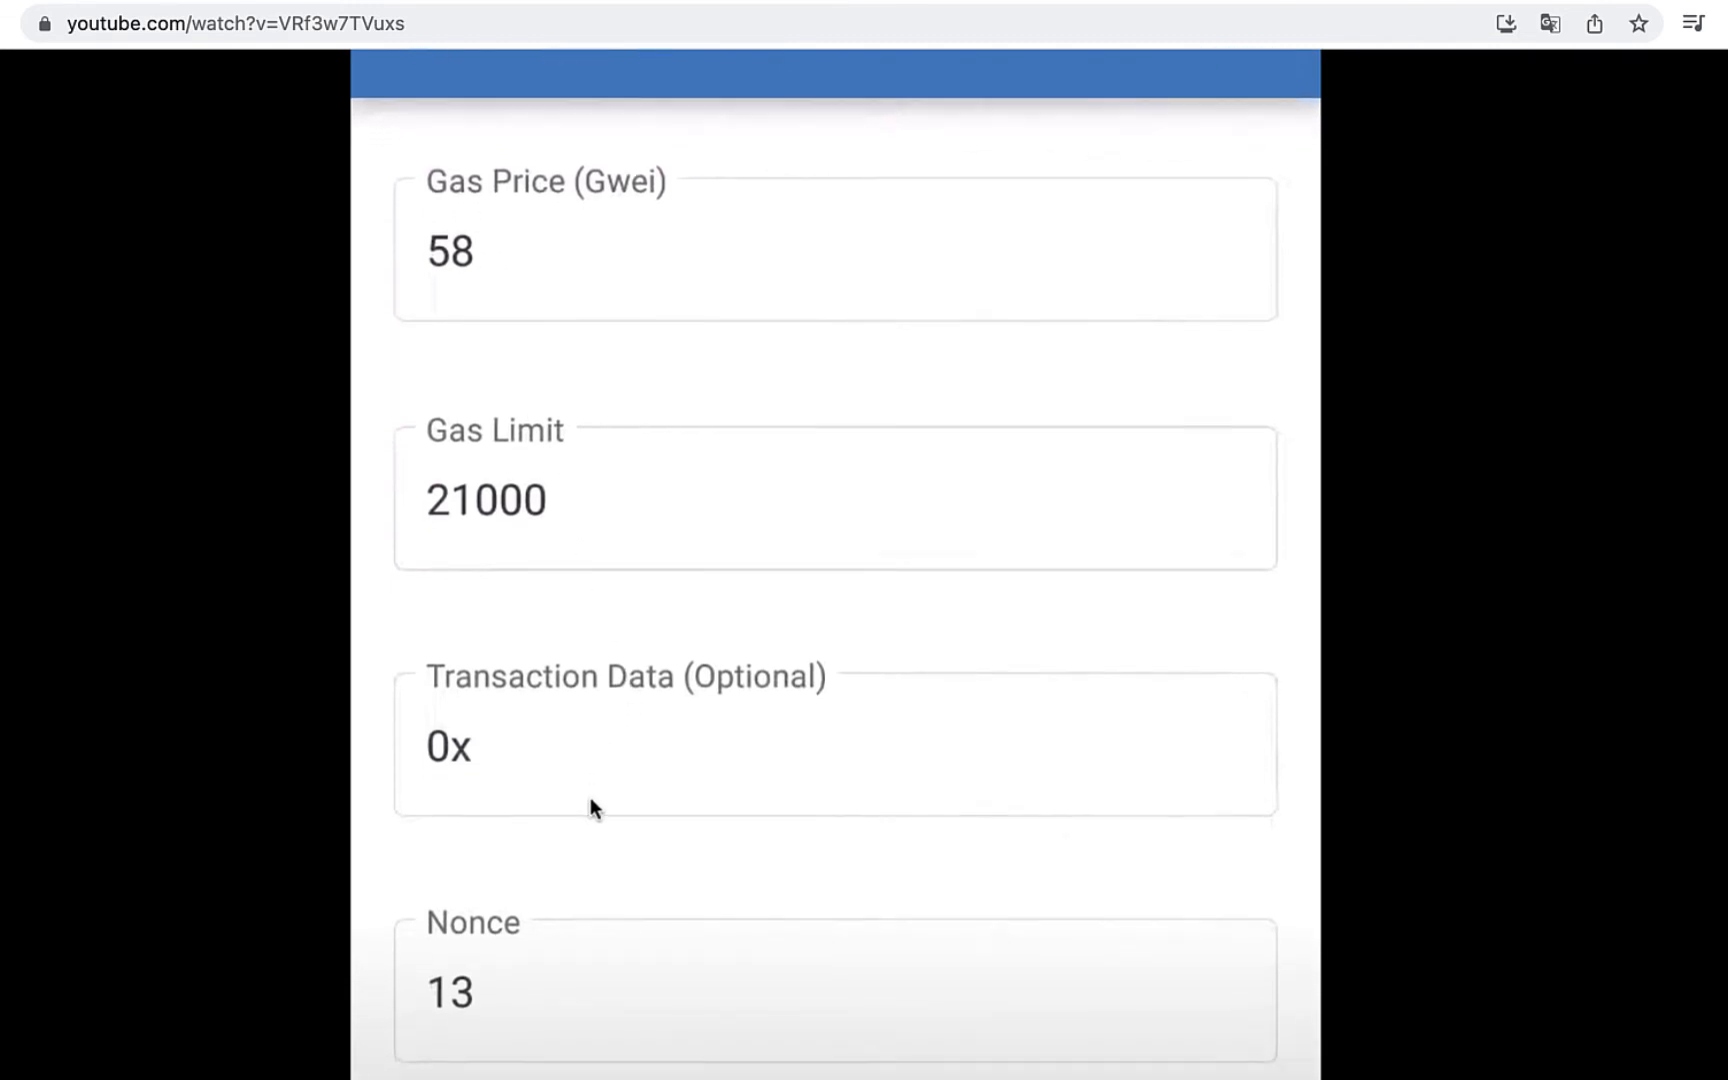
scroll(down, 3)
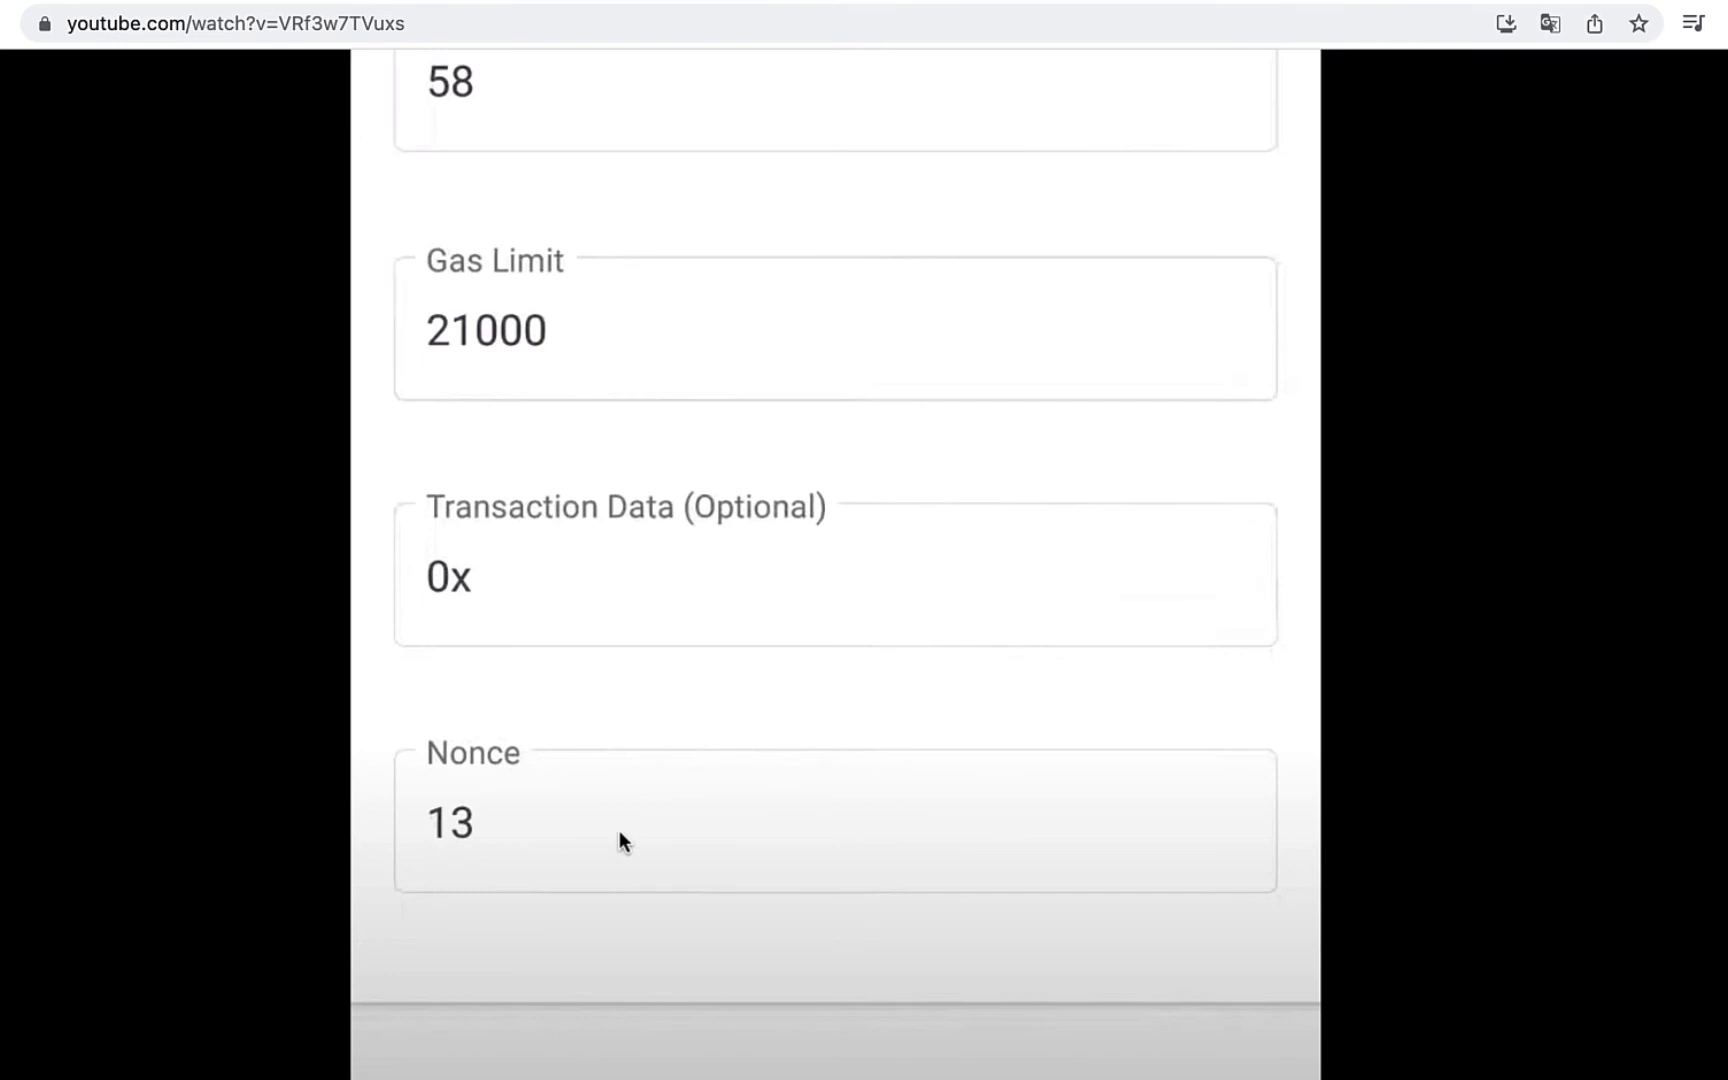
mouse_move(706, 782)
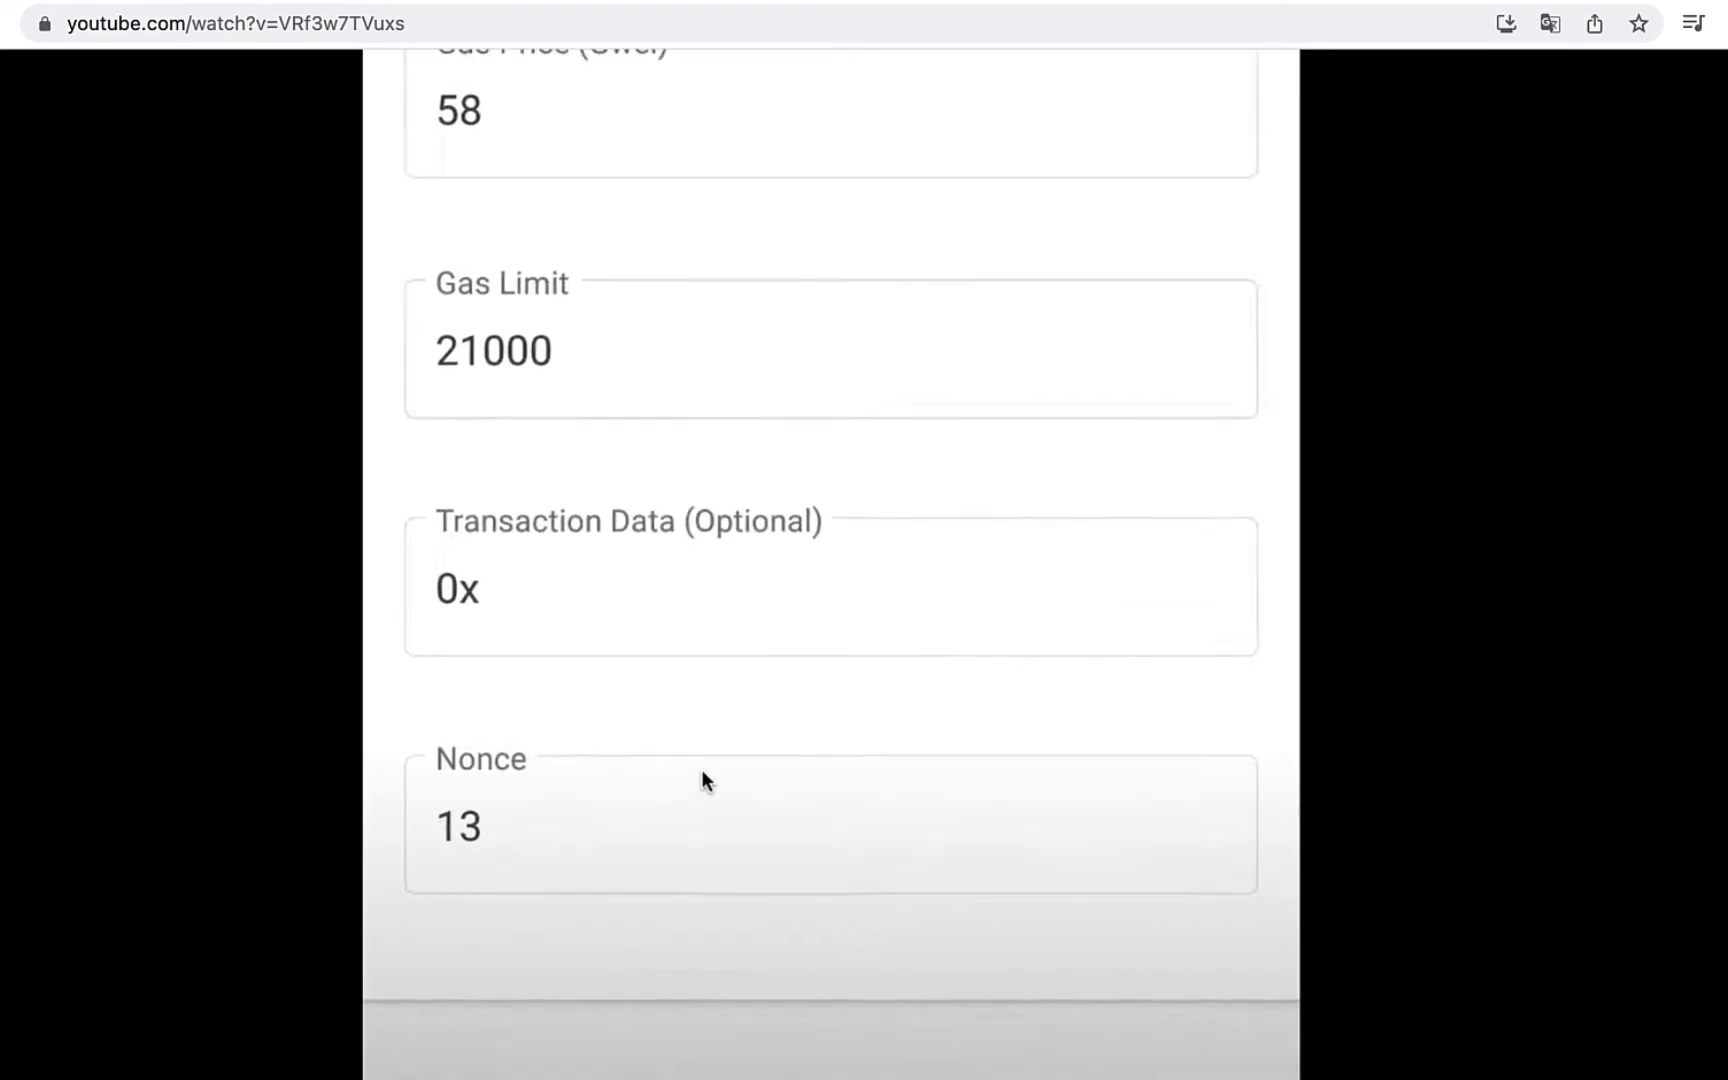
scroll(up, 3)
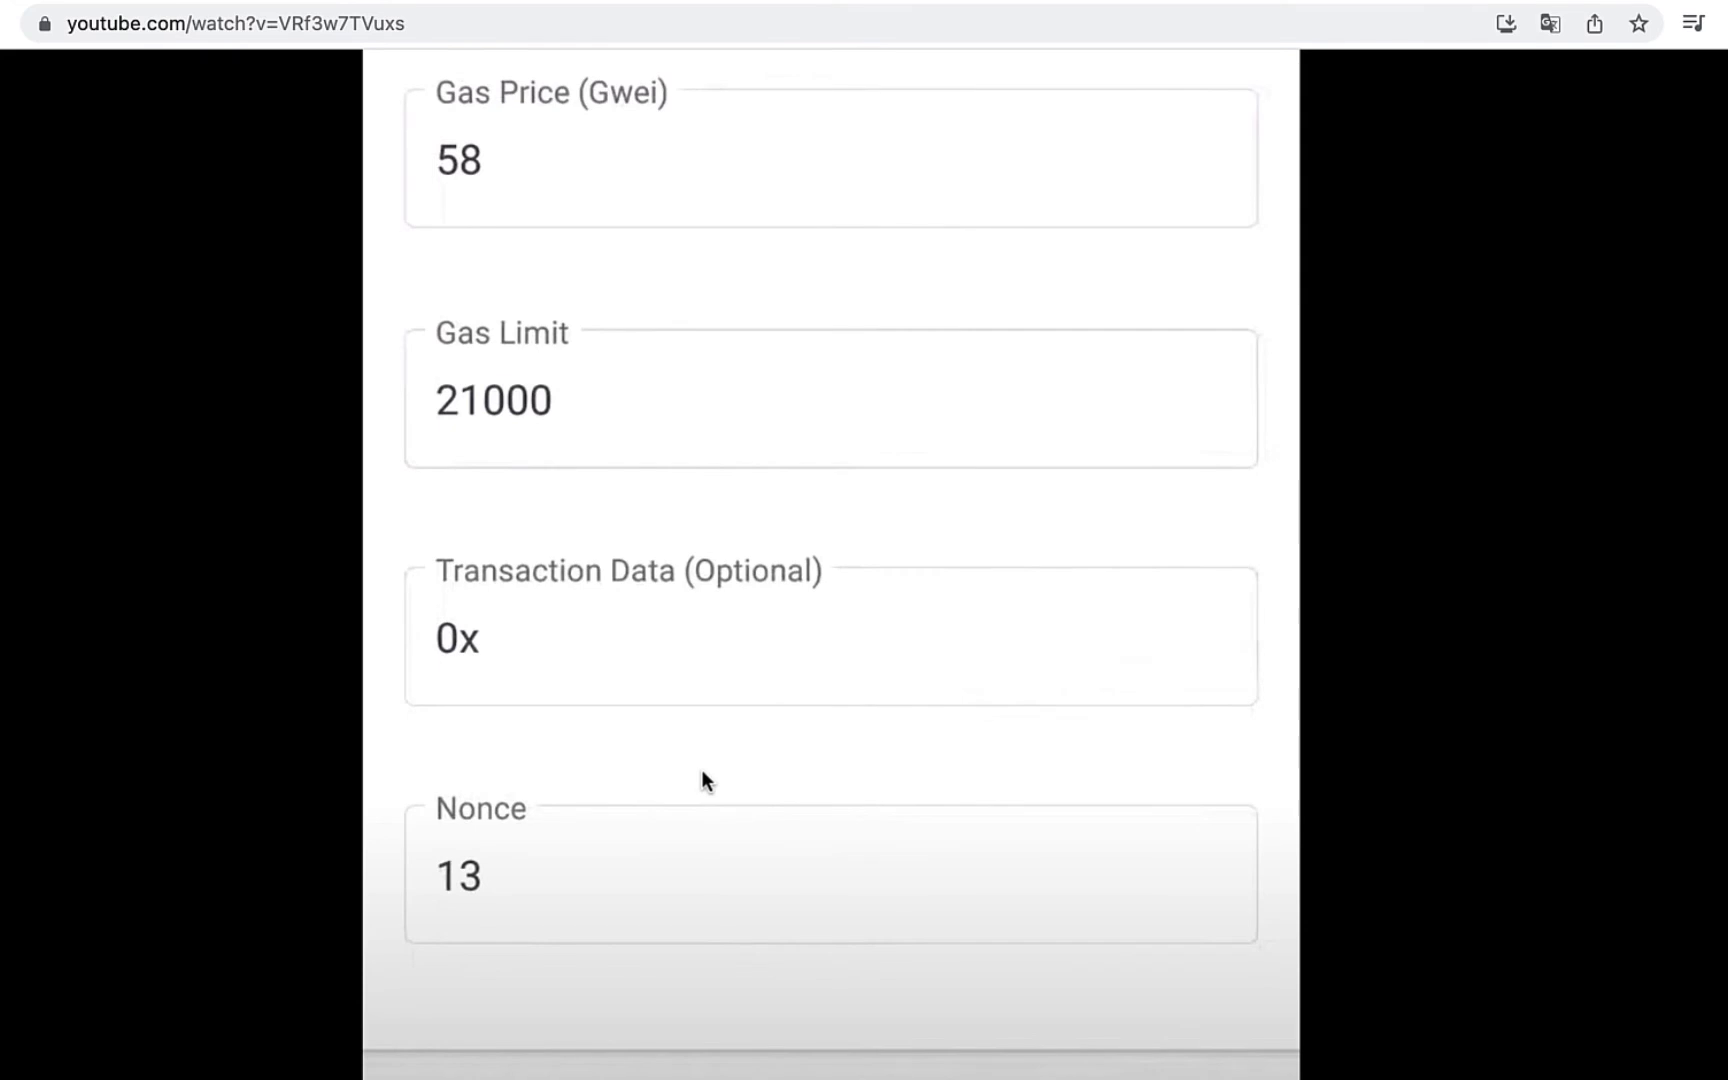
scroll(down, 3)
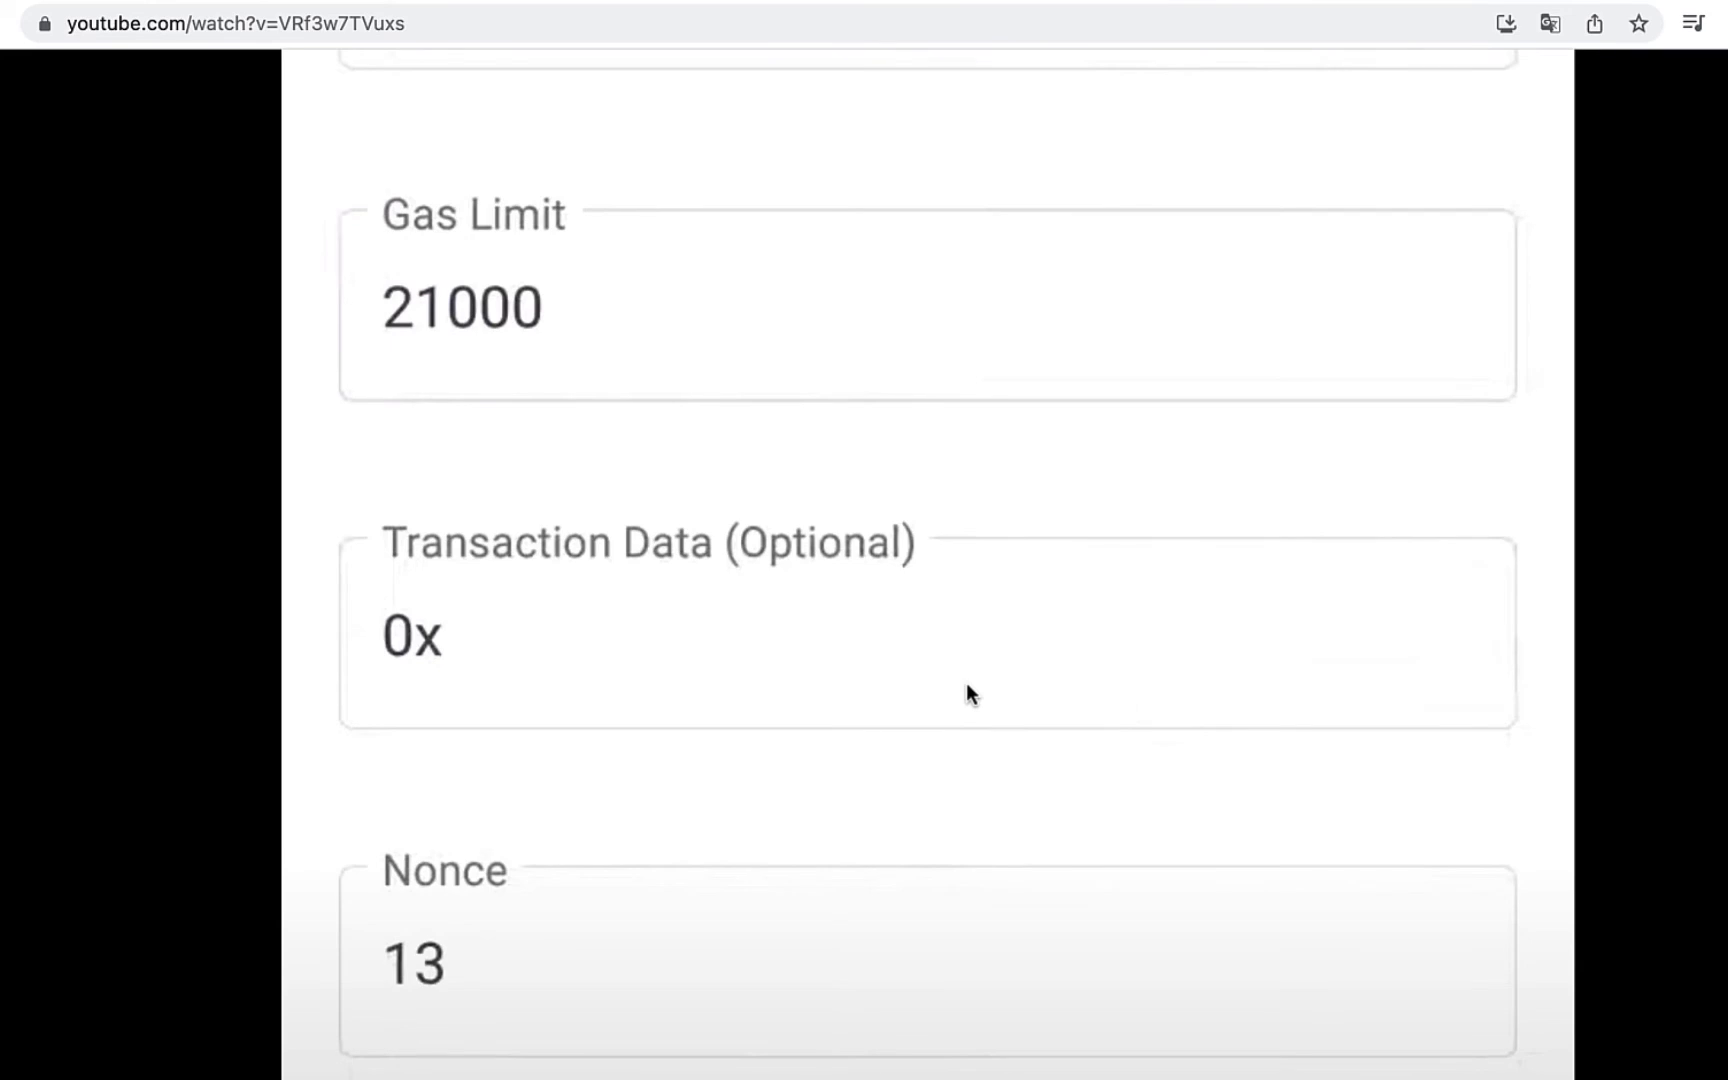
scroll(down, 3)
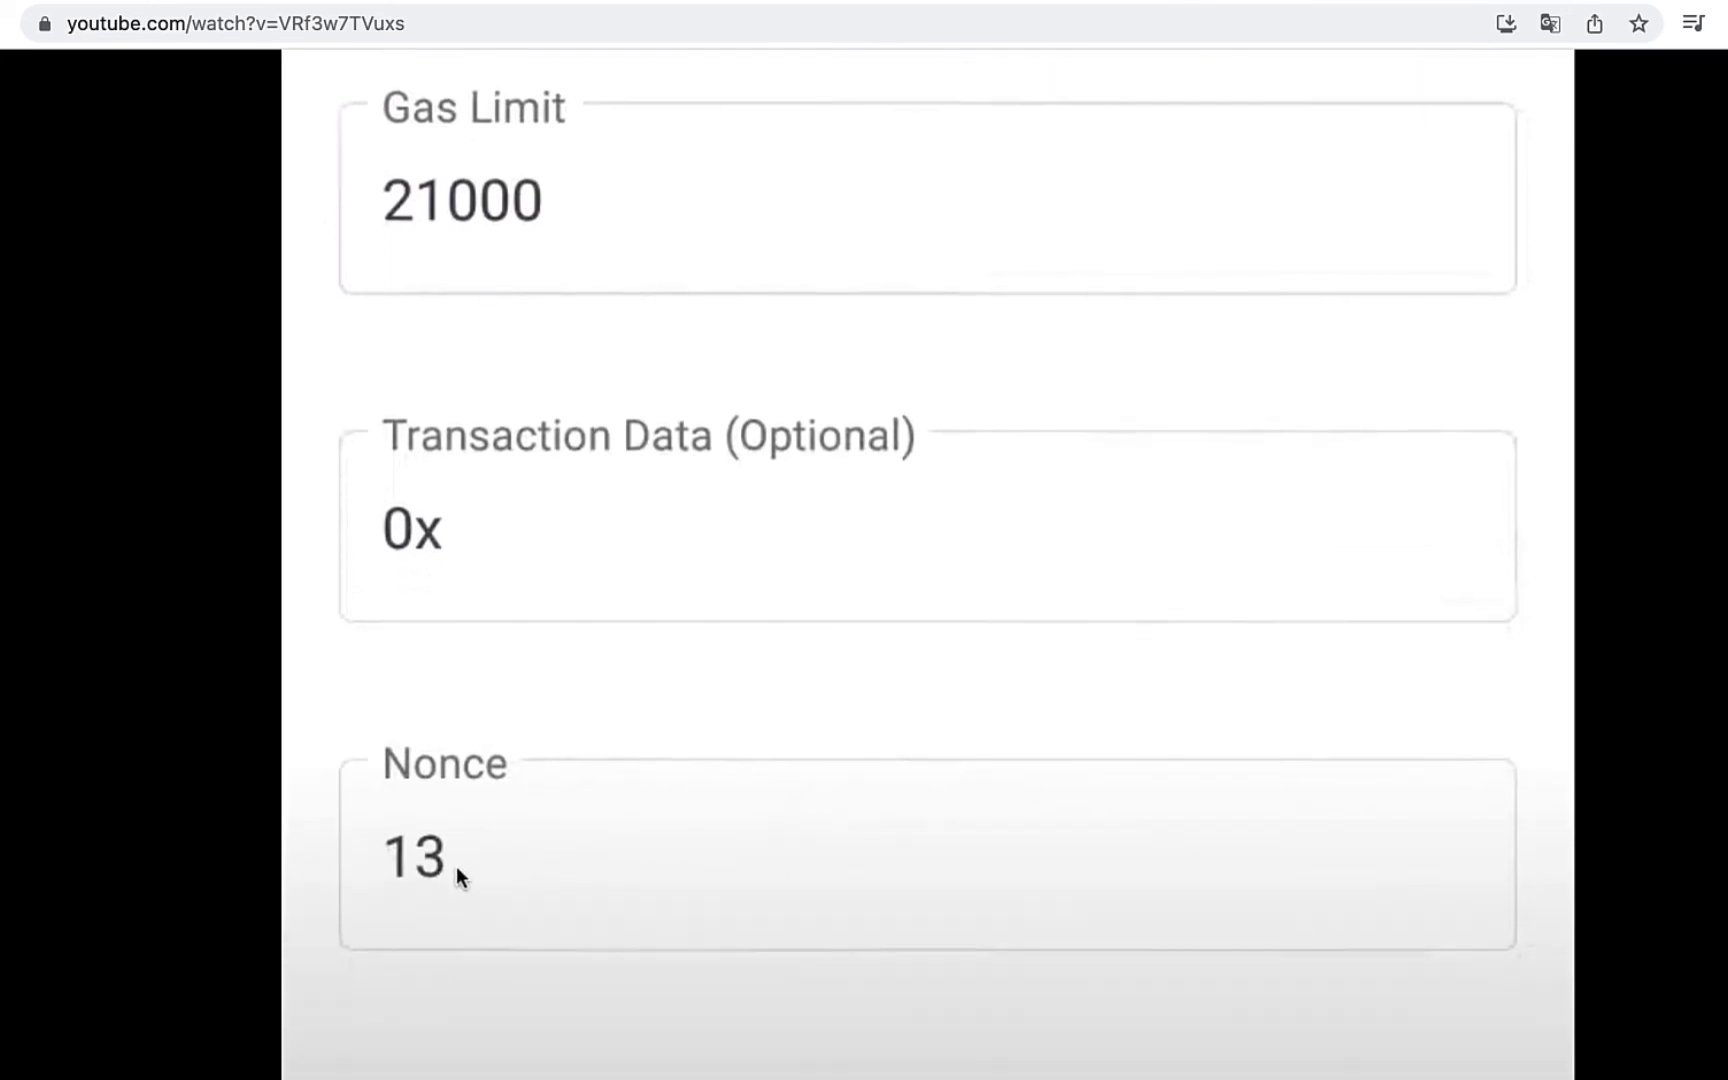
scroll(down, 3)
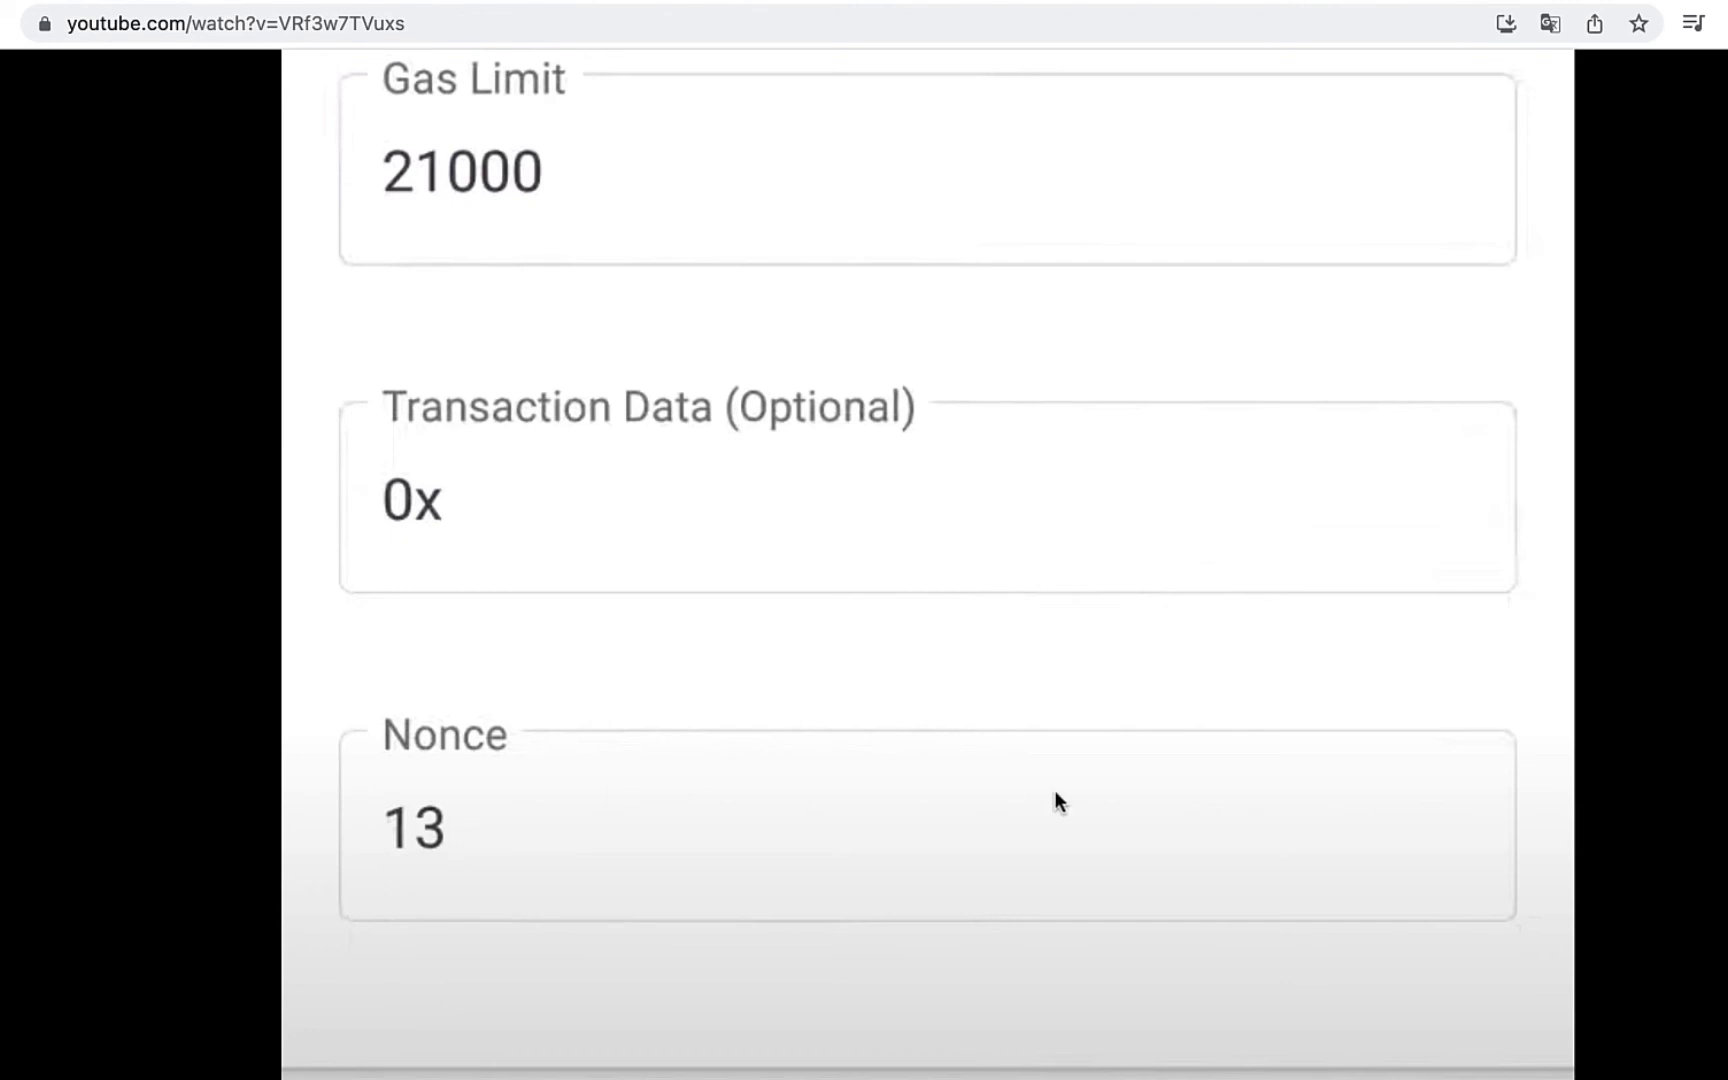
scroll(down, 3)
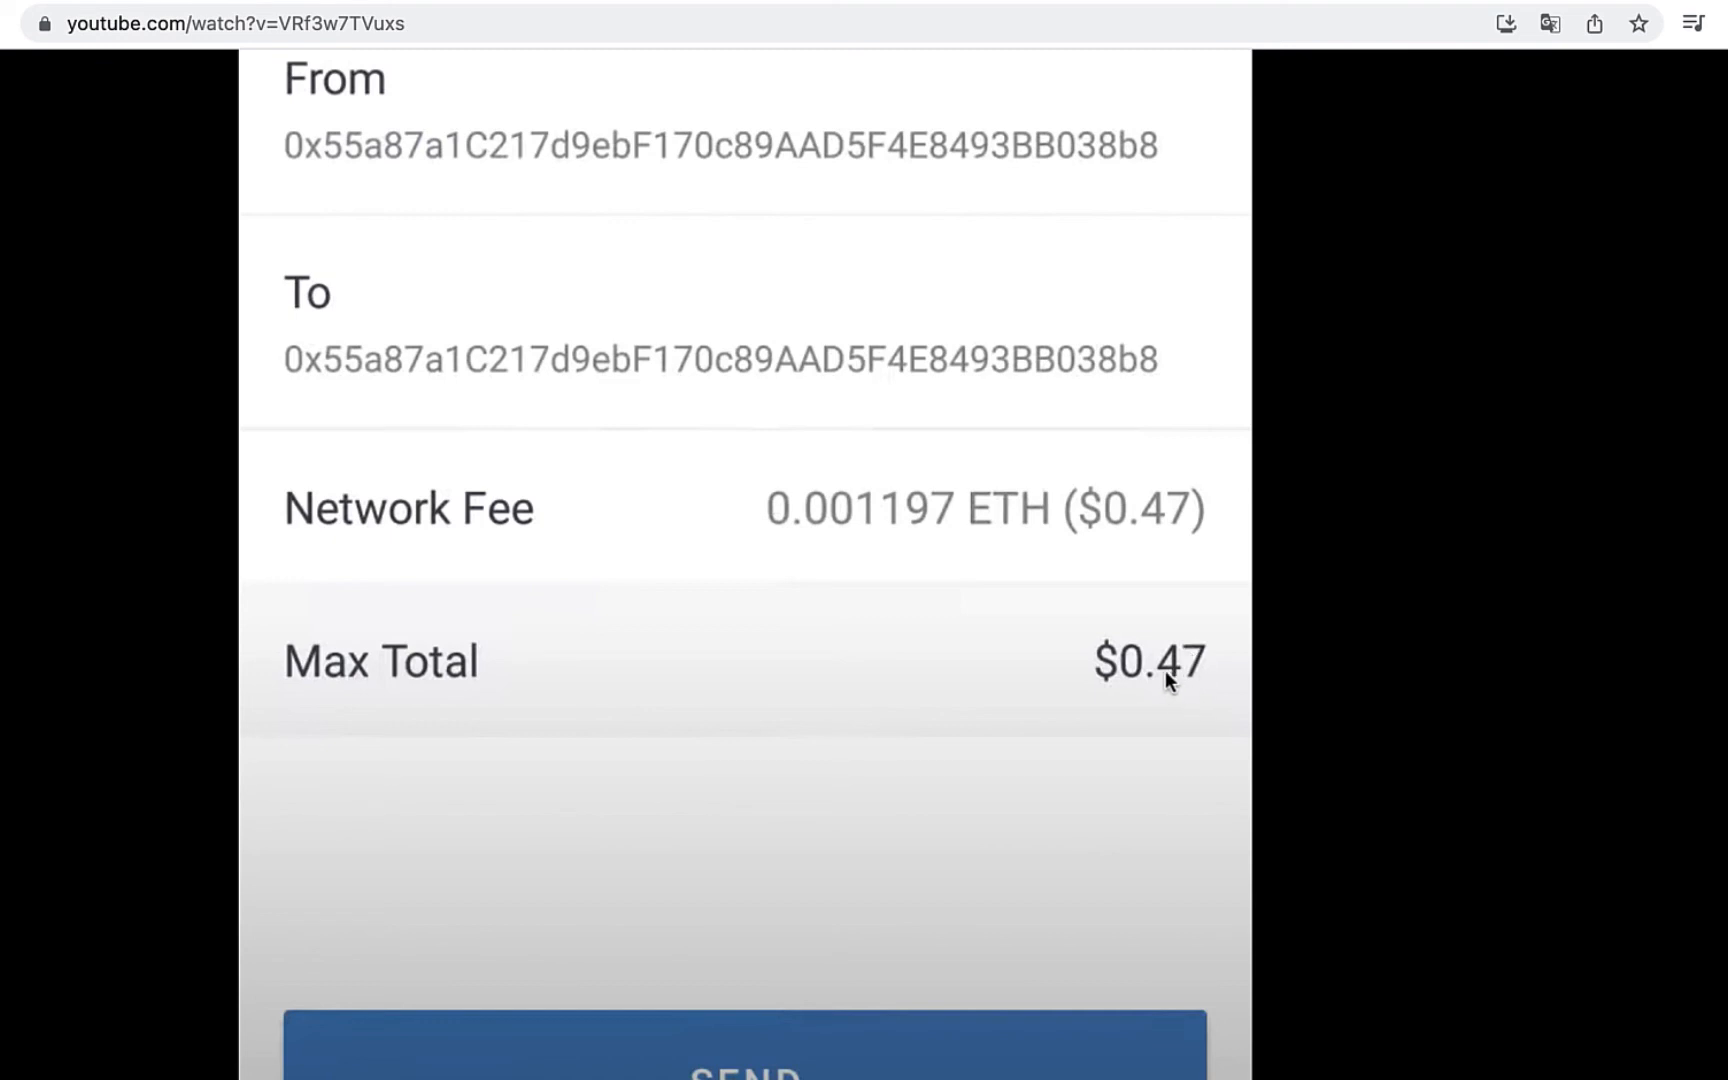
click(744, 1044)
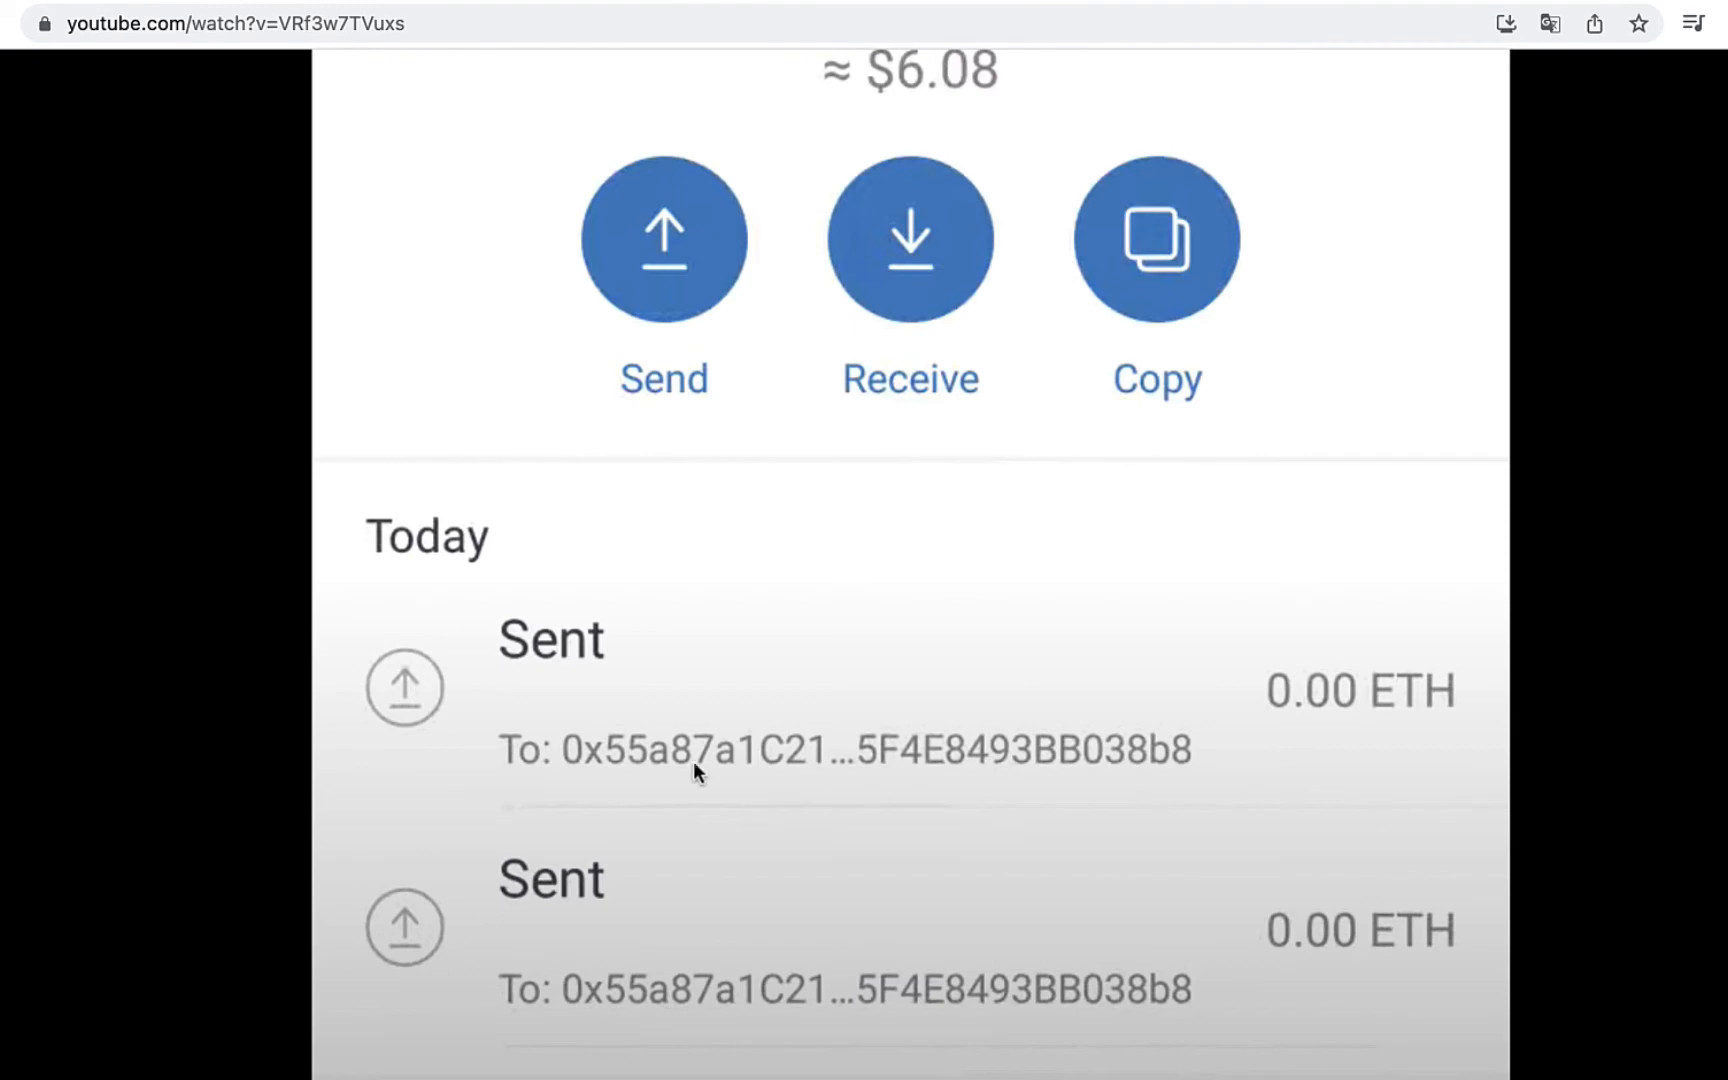
mouse_move(1204, 542)
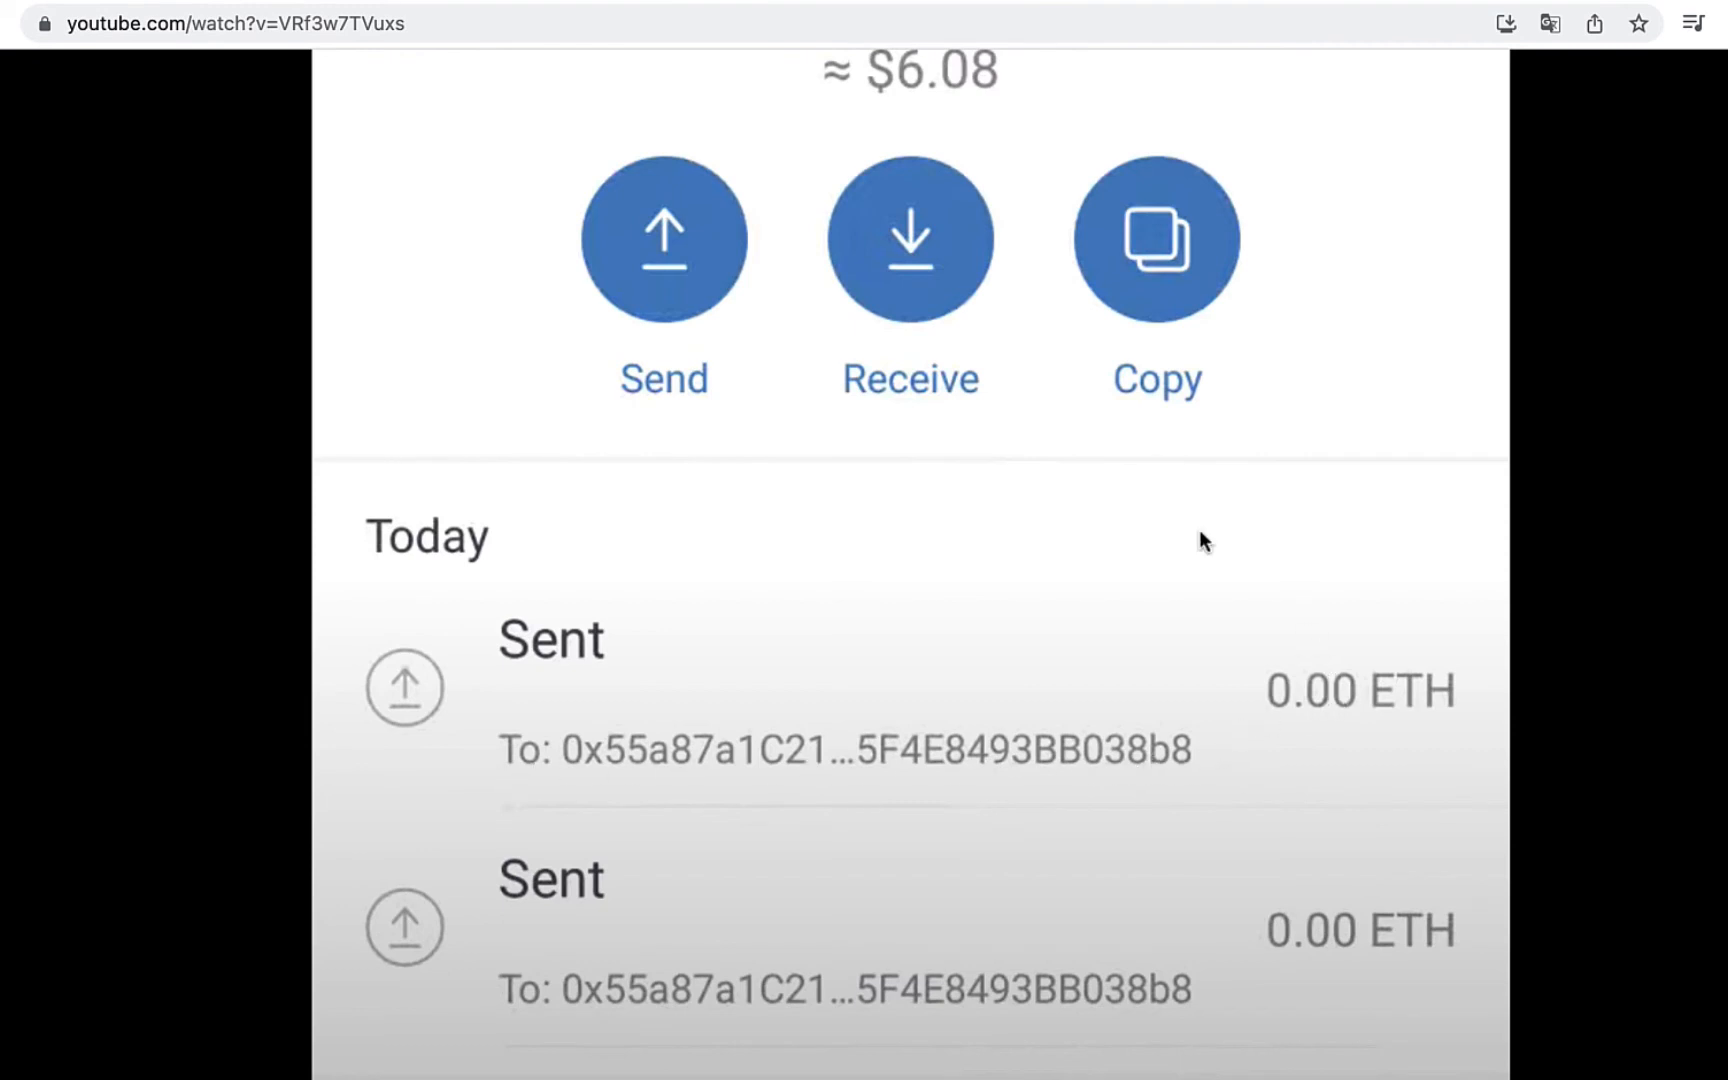
mouse_move(598, 766)
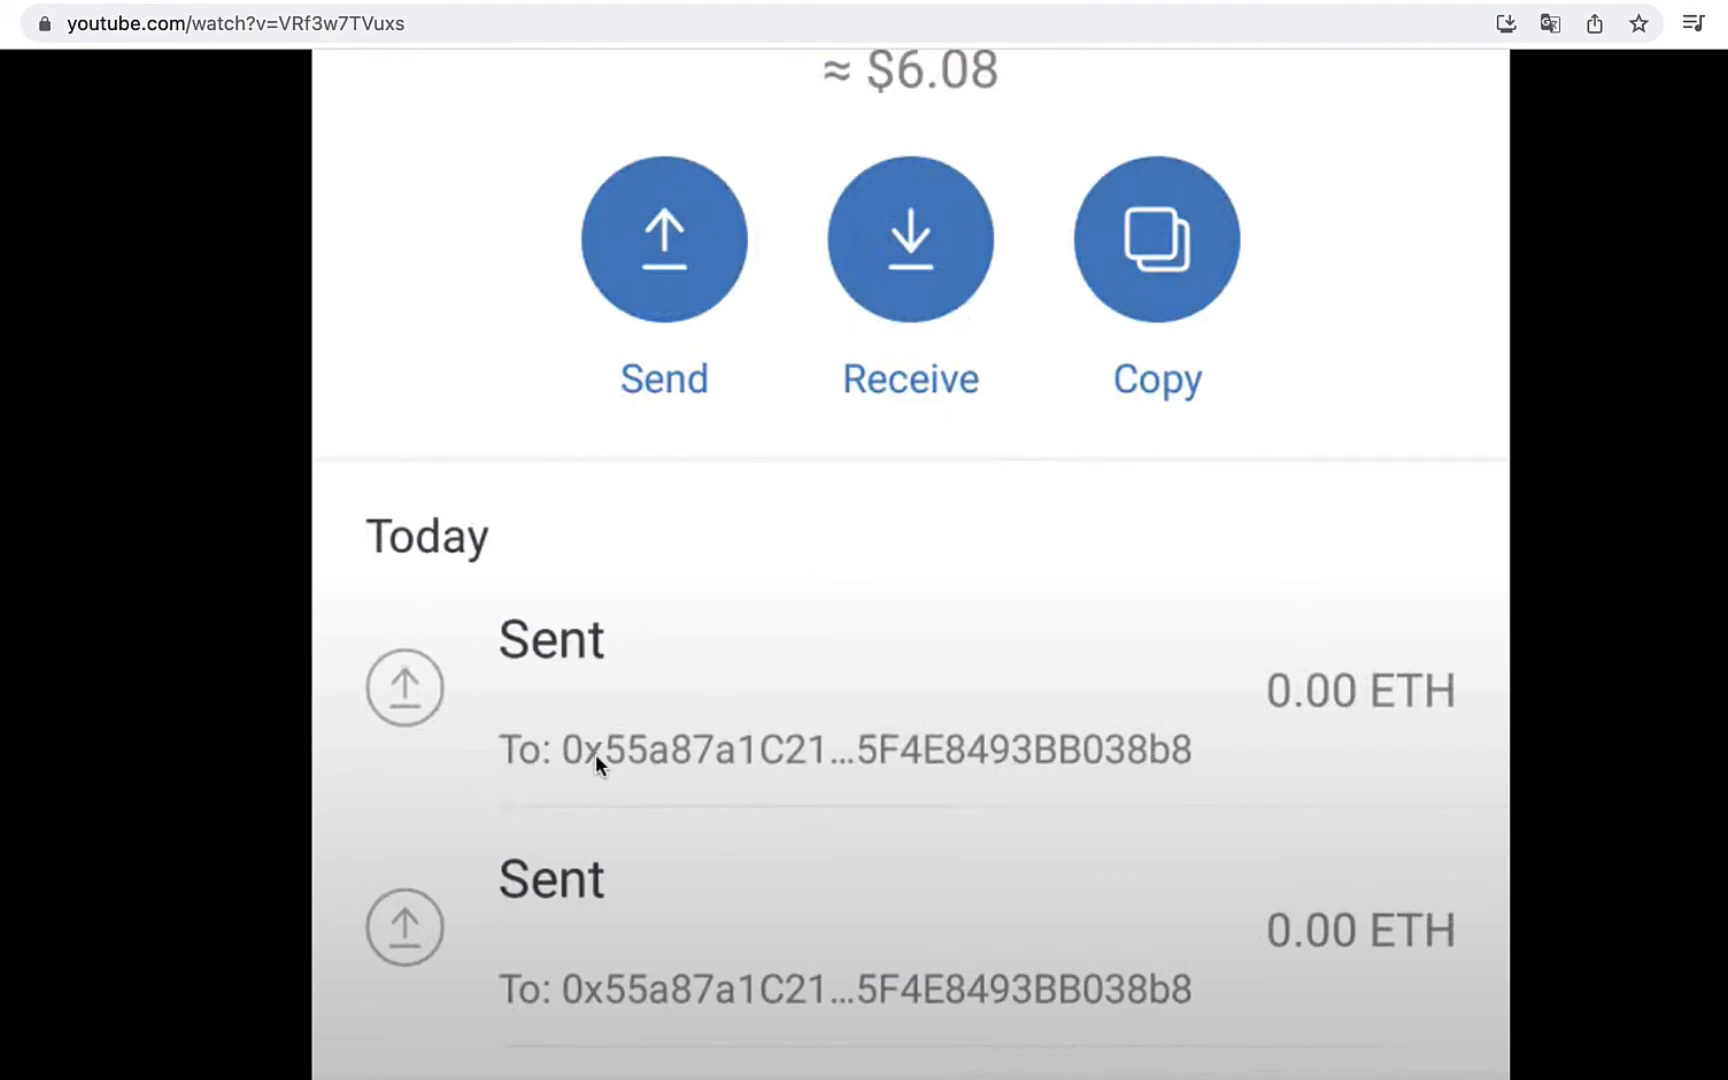
mouse_move(1164, 934)
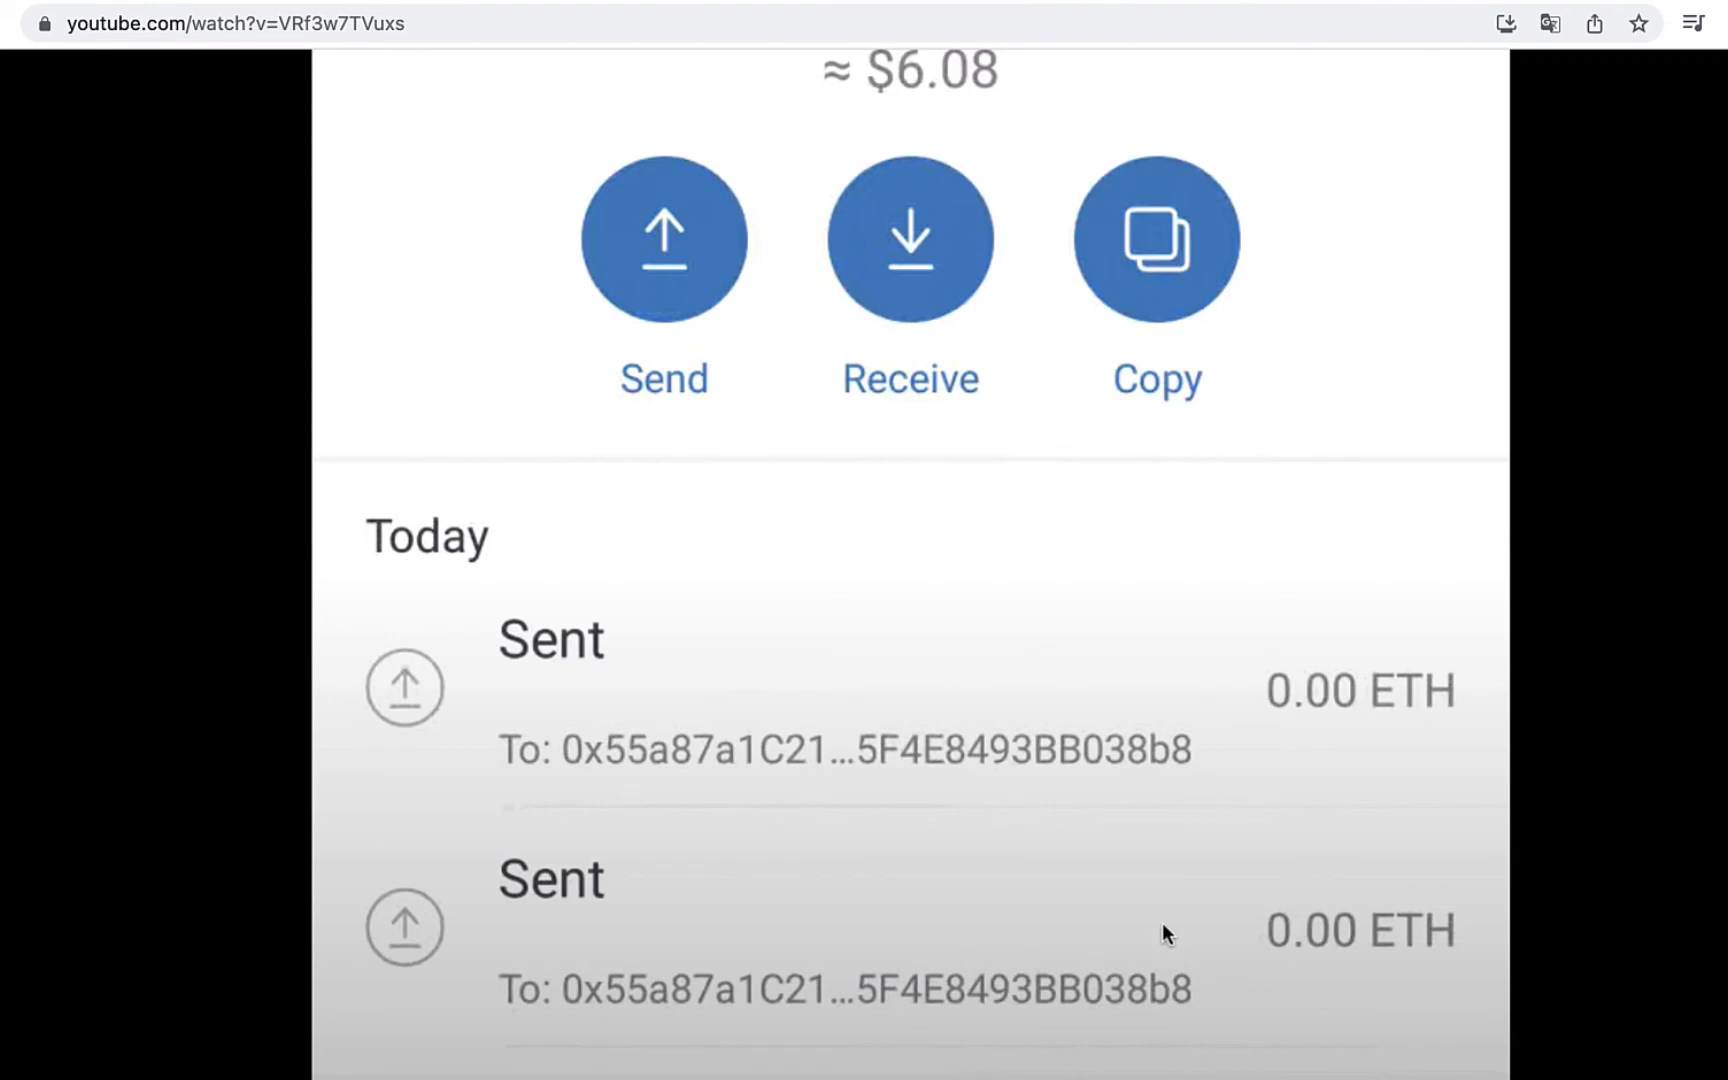
mouse_move(1094, 650)
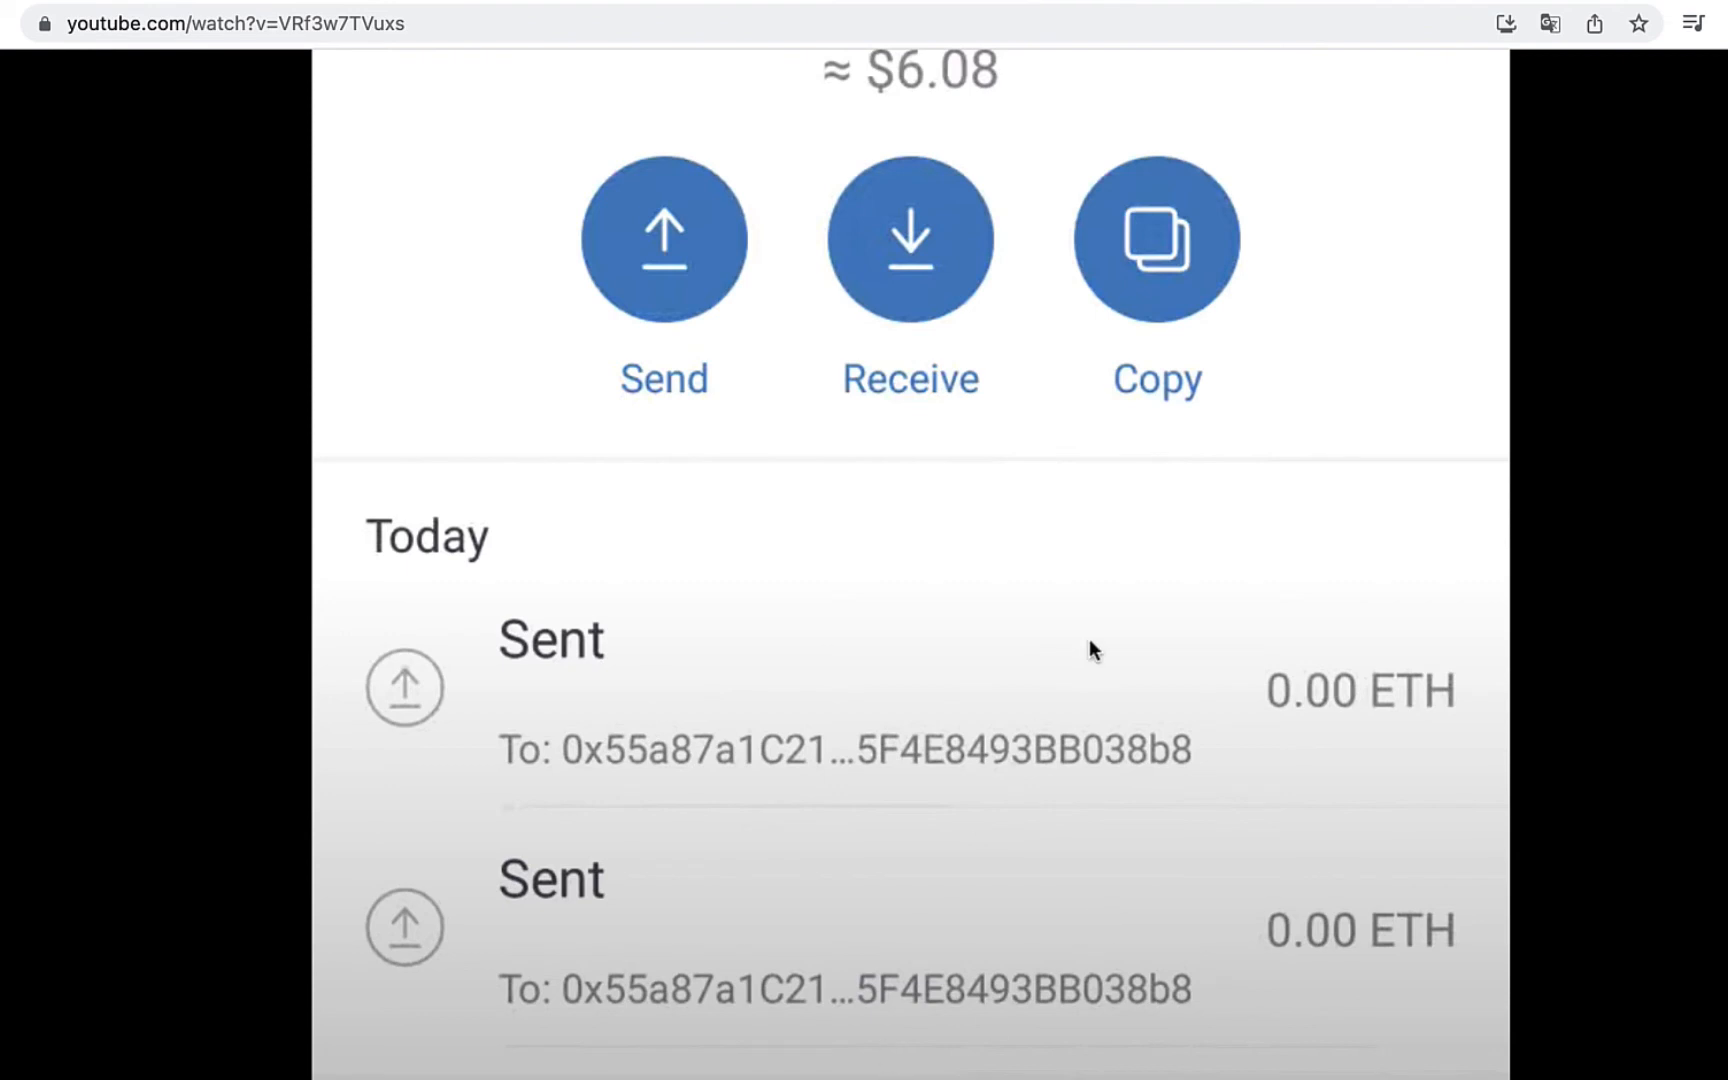